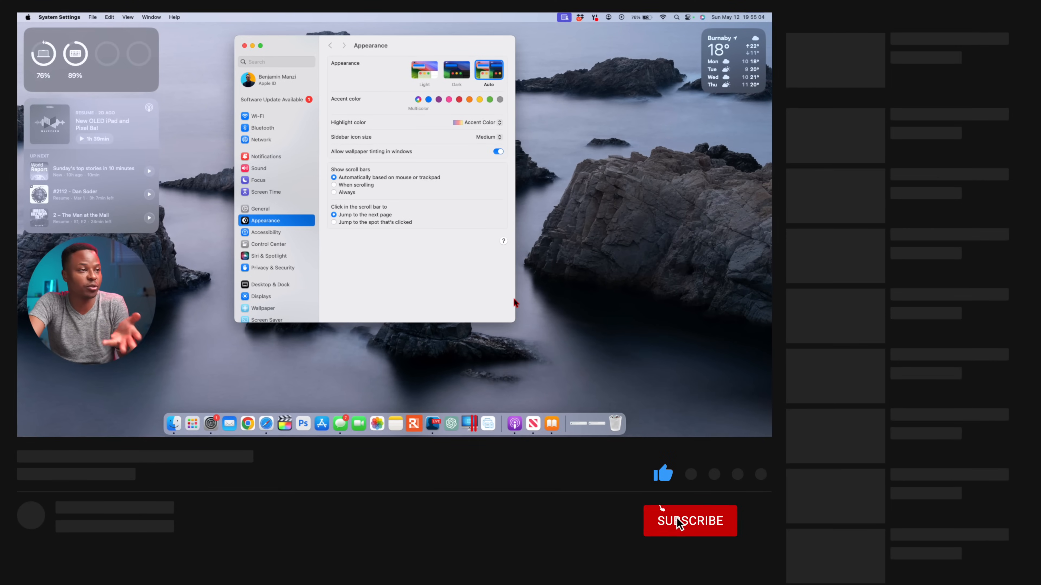
Show the Software Update page offering macOS Sonoma 14.5
left_click(689, 521)
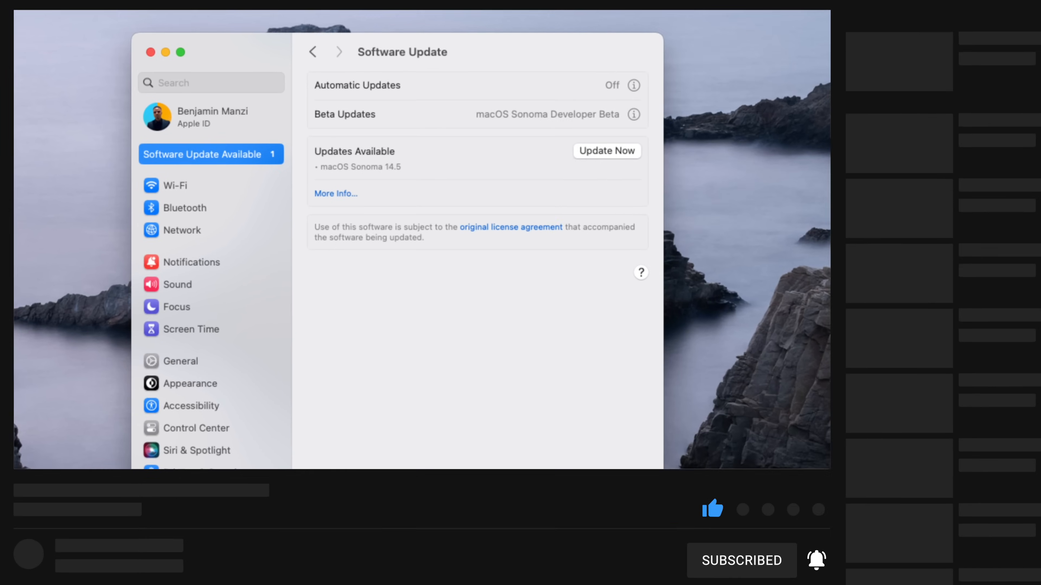
Start the macOS Sonoma 14.5 update (2.43 GB, restart required) downloading
left_click(606, 151)
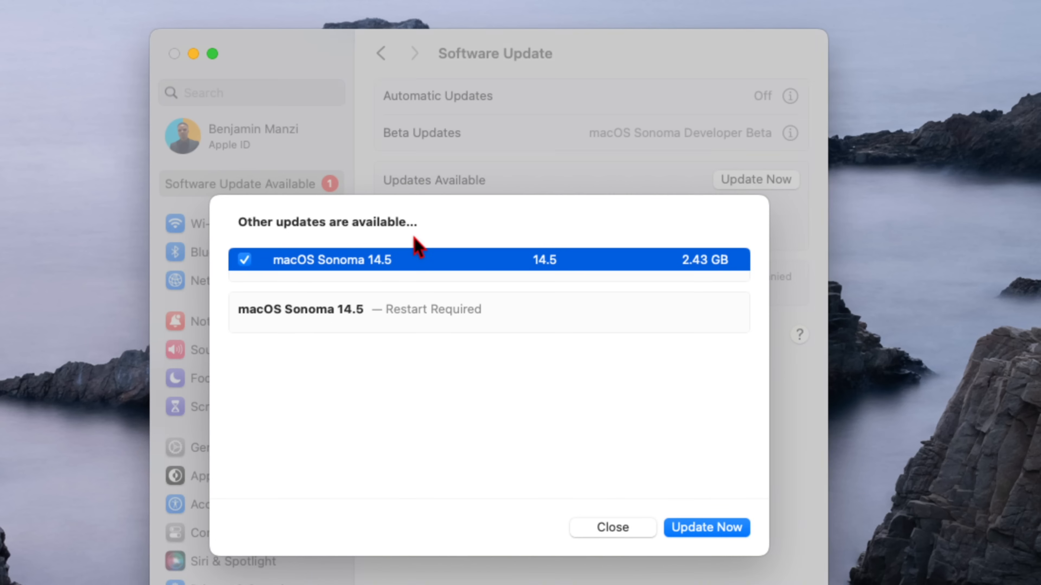
mouse_move(382, 279)
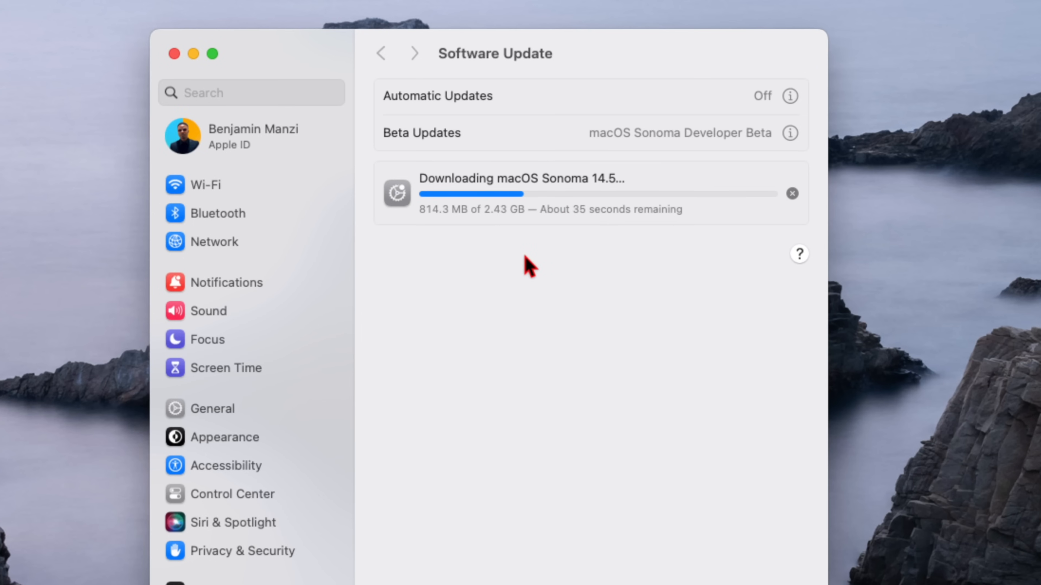
mouse_move(497, 233)
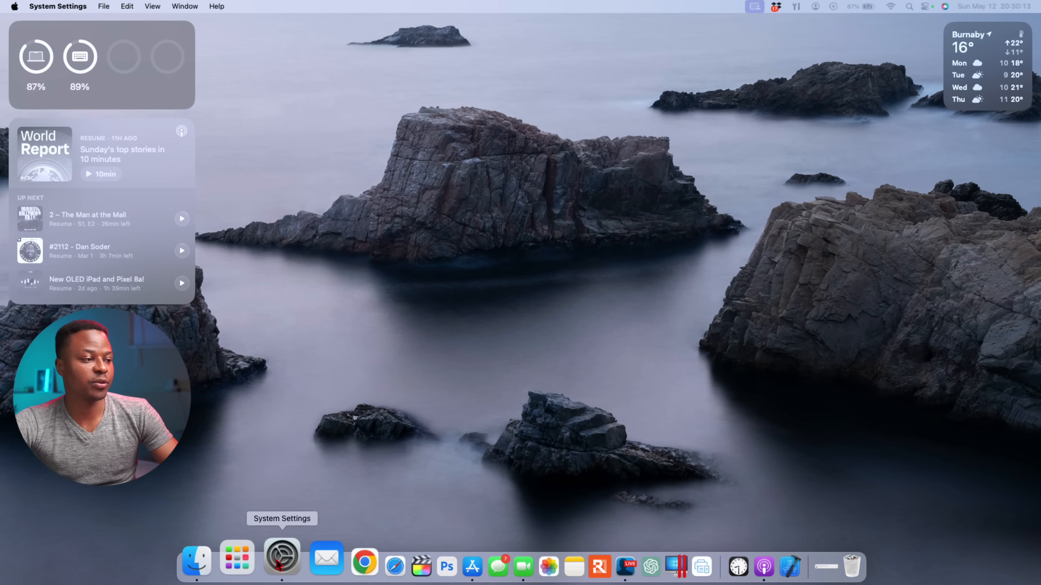
Show the General > Storage breakdown by category, e.g. Documents at 714.64 GB
left_click(281, 556)
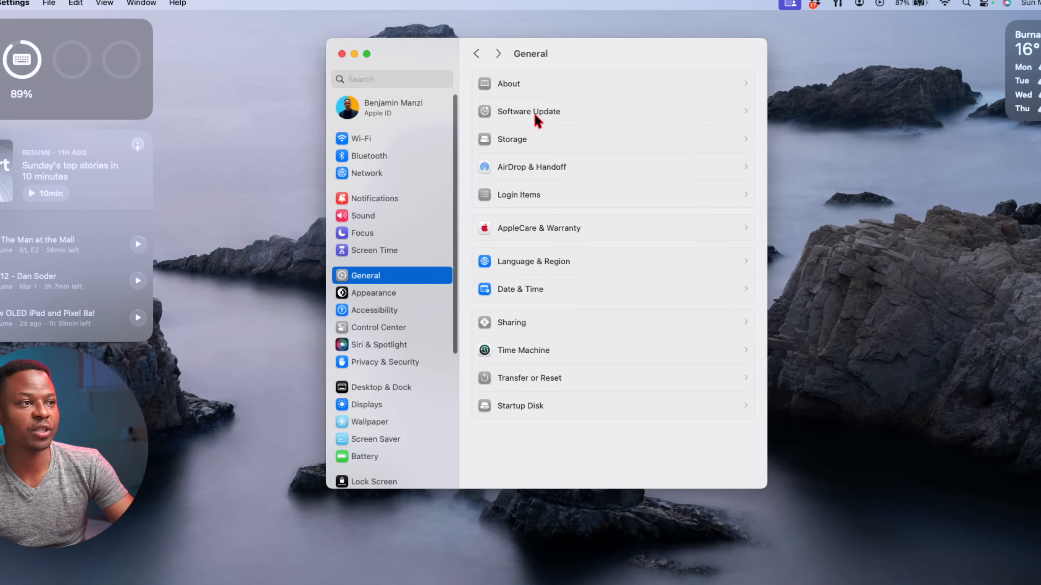
left_click(528, 111)
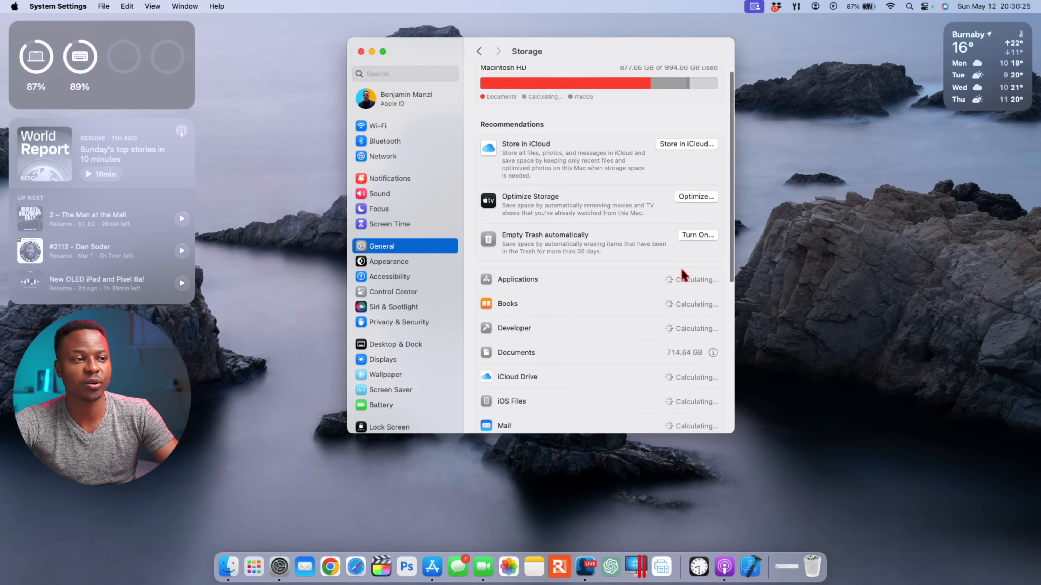
scroll("down", 3)
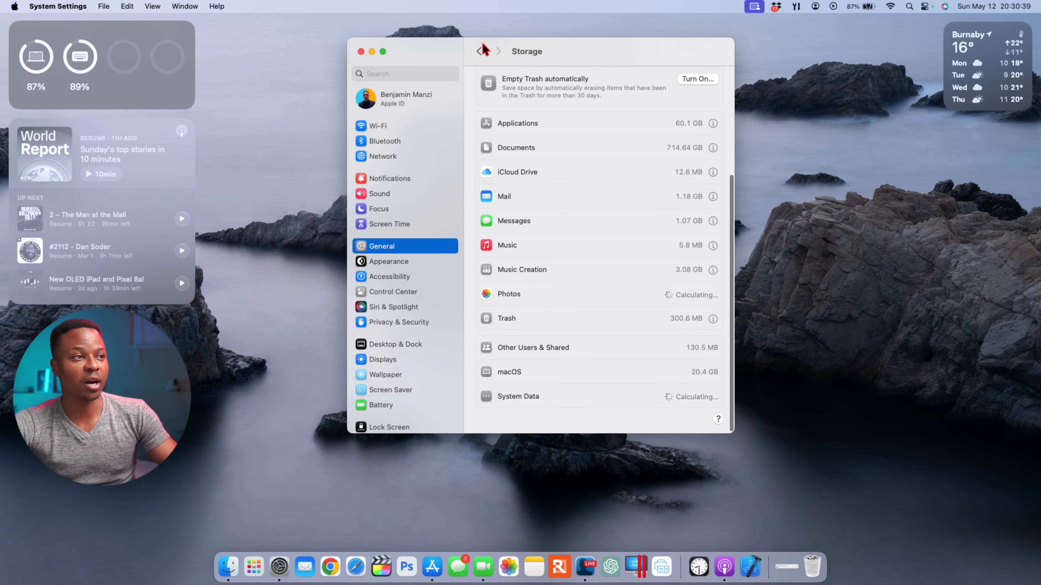
View the macOS Sonoma 14.5 RC release notes in Safari down to the resolved FaceTime issue
left_click(480, 51)
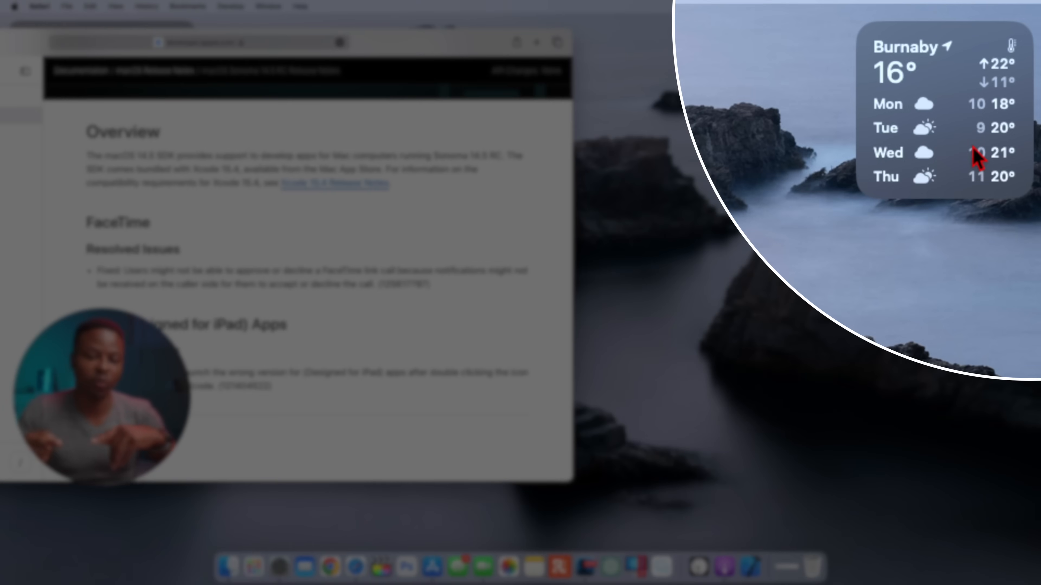
mouse_move(923, 124)
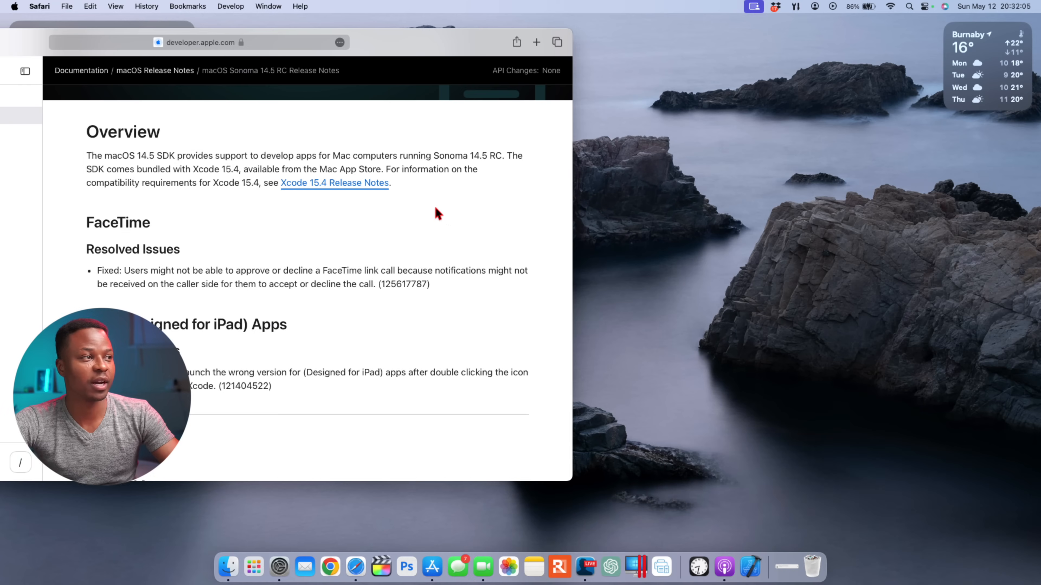
mouse_move(355, 255)
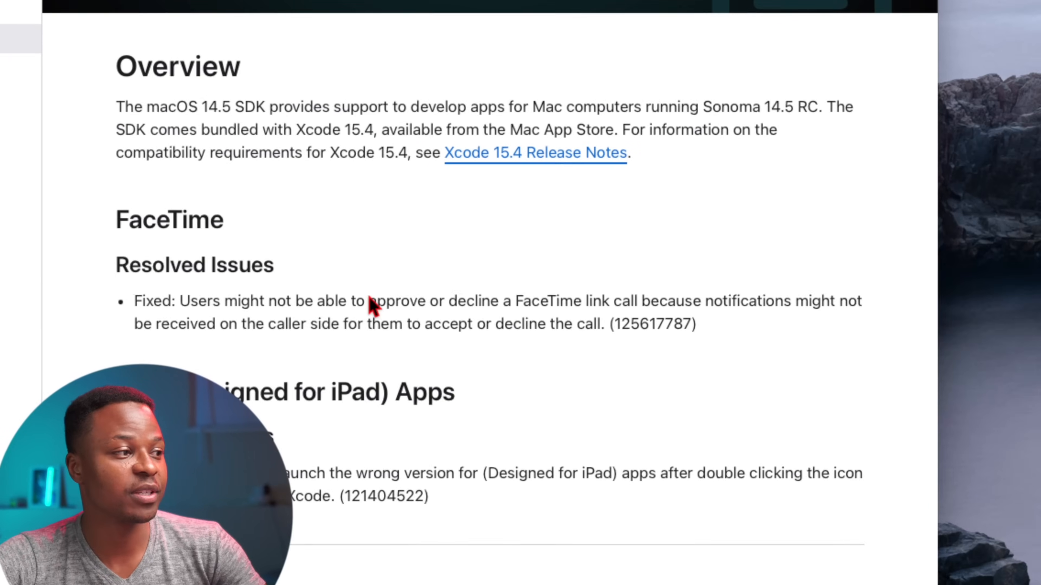
scroll("down", 3)
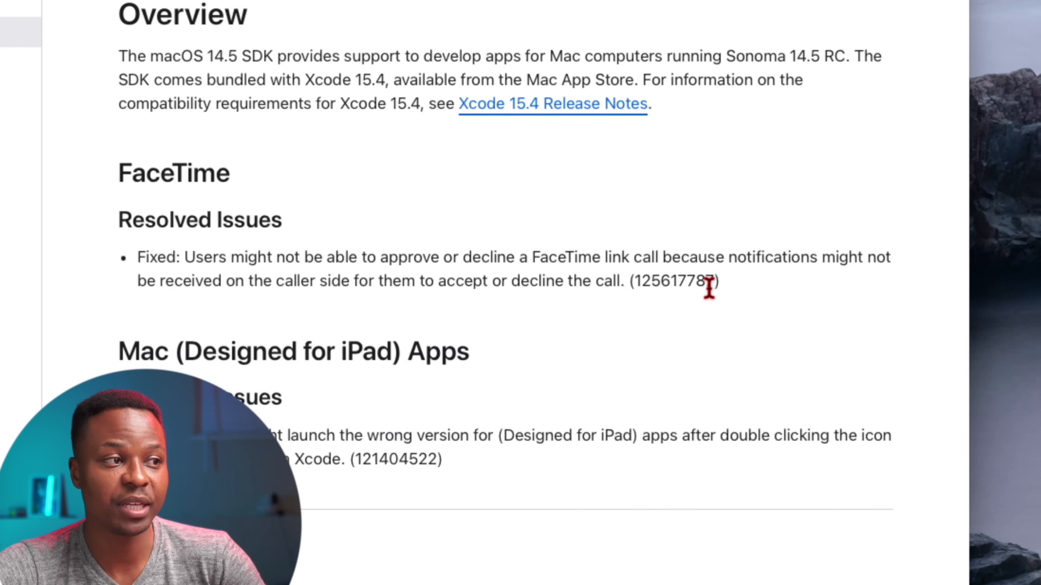
mouse_move(328, 326)
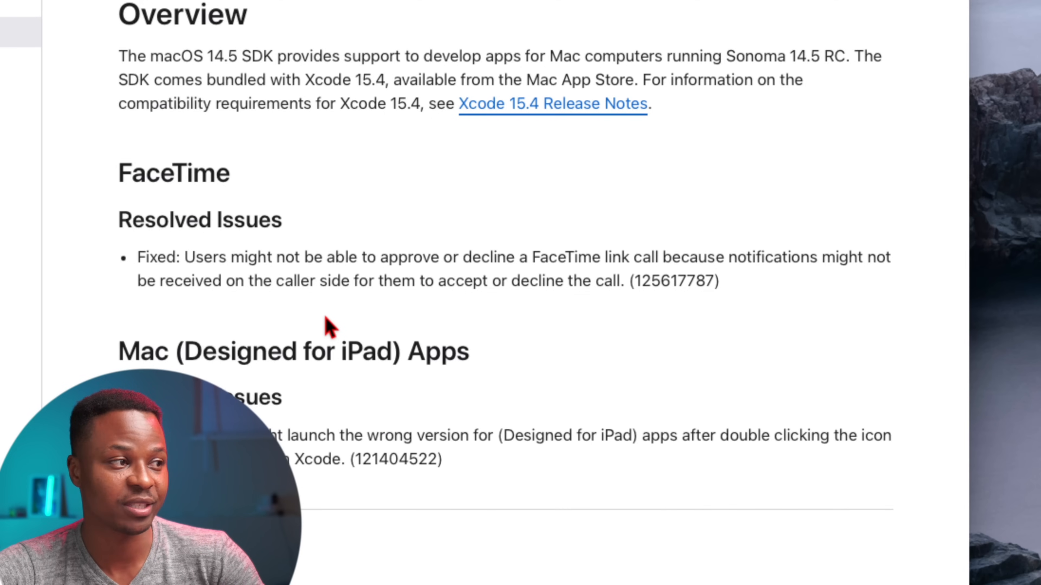
mouse_move(606, 316)
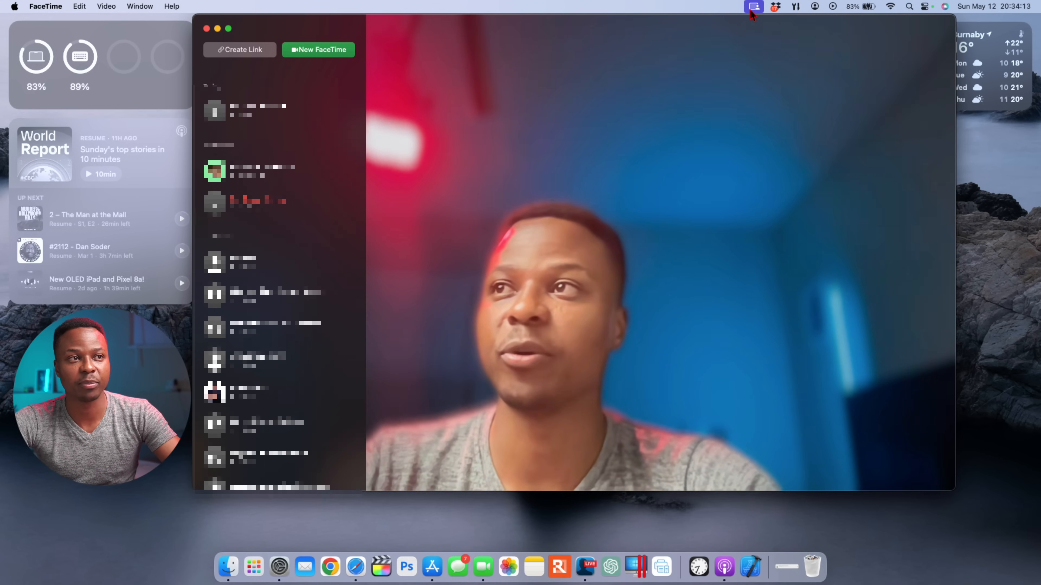
Bring up the menu-bar video effects control while FaceTime's camera preview is live
left_click(753, 6)
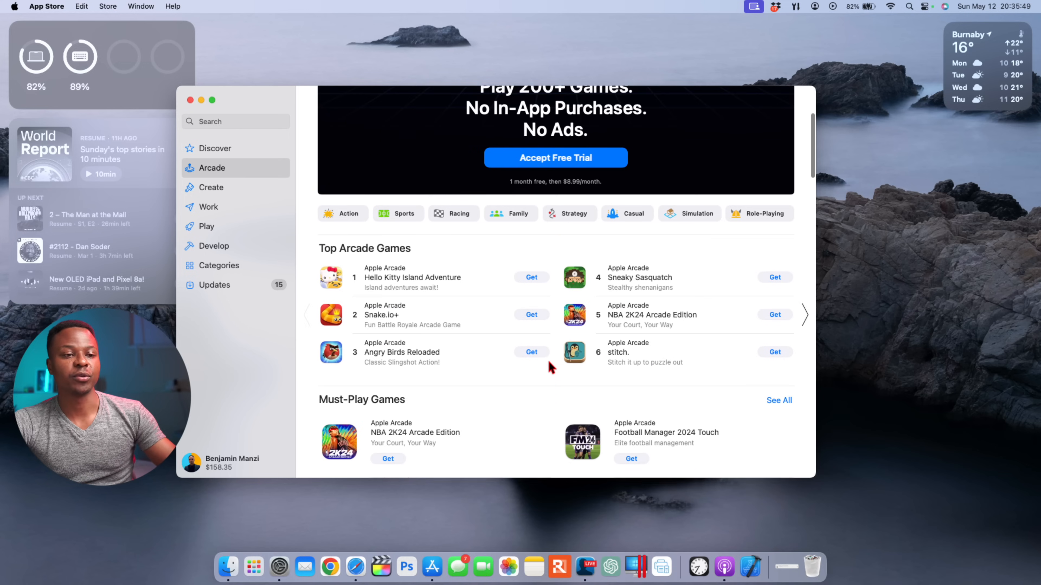
Browse down the Arcade page through Game With Fame and So Cute and Cosy collections
scroll("down", 3)
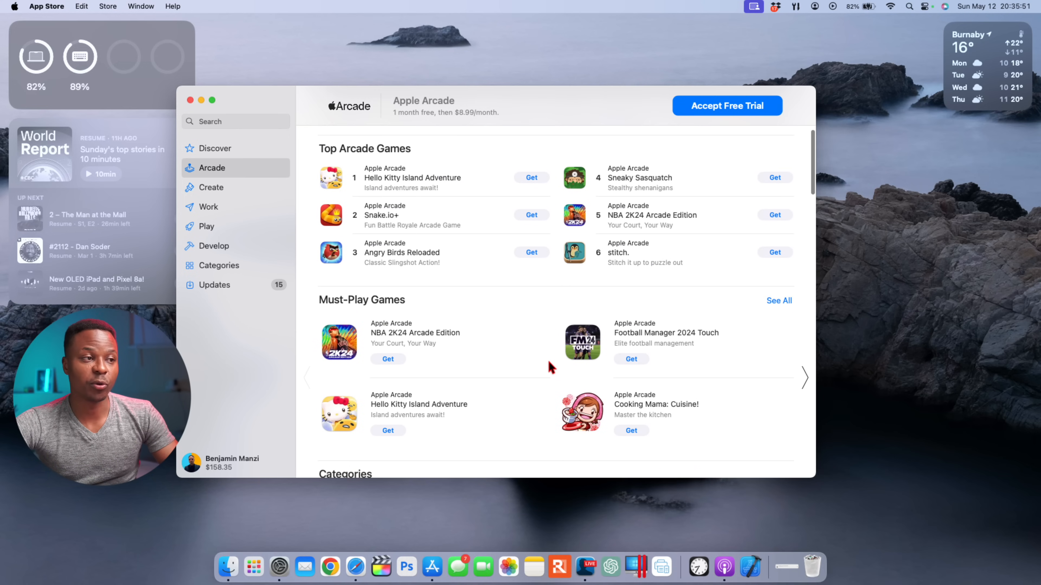
scroll("down", 3)
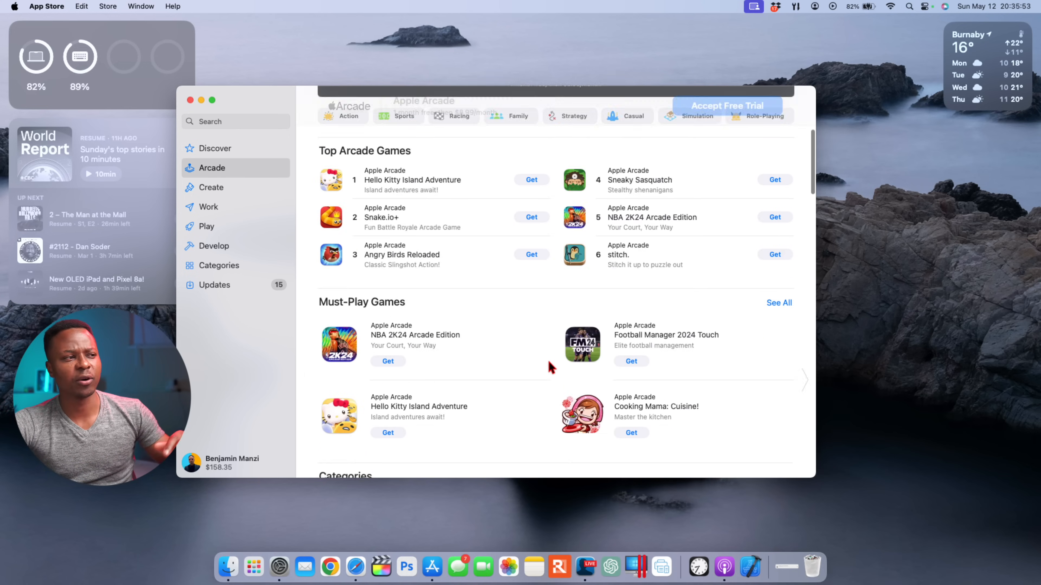
scroll("down", 3)
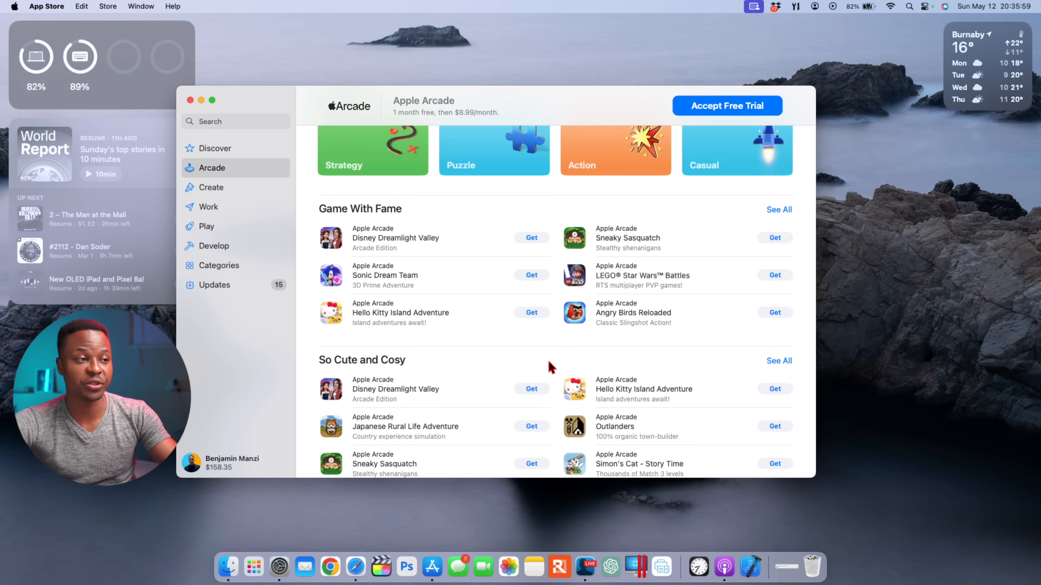
scroll("down", 3)
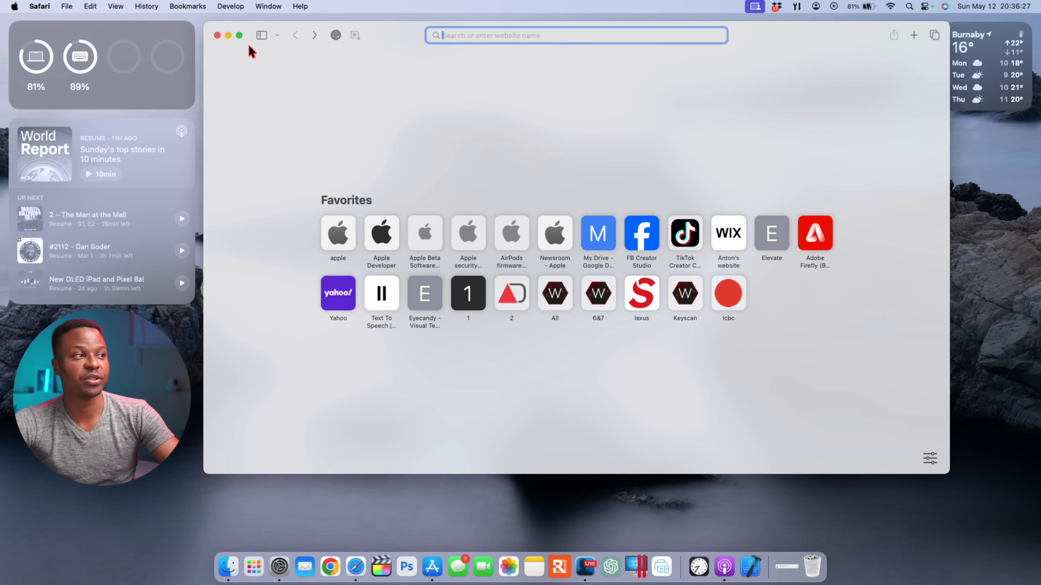
mouse_move(255, 52)
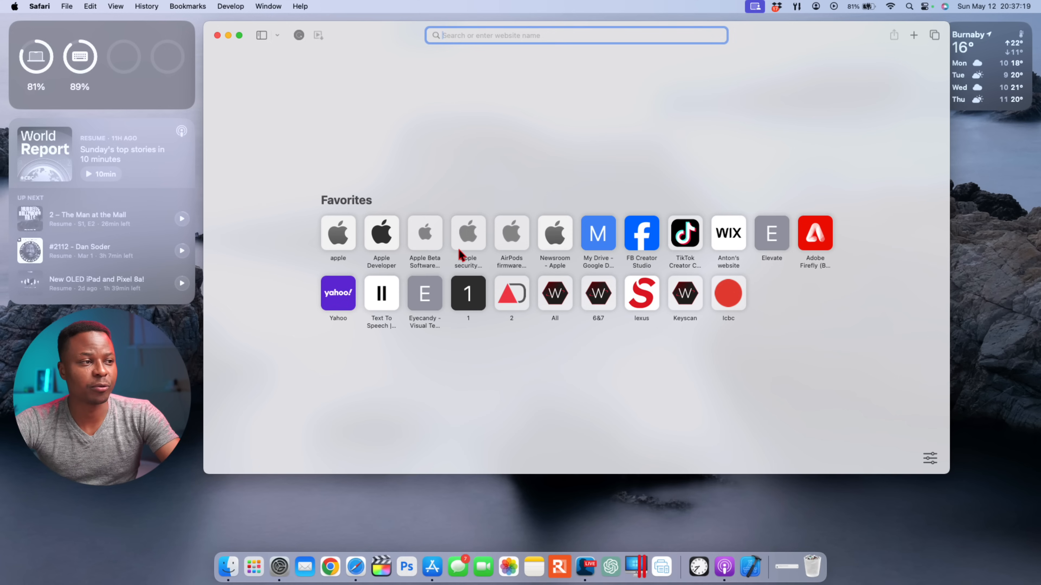
Load the Apple security releases page and reach the updates table headed by iTunes 12.13.2 (08 May 2024)
left_click(468, 233)
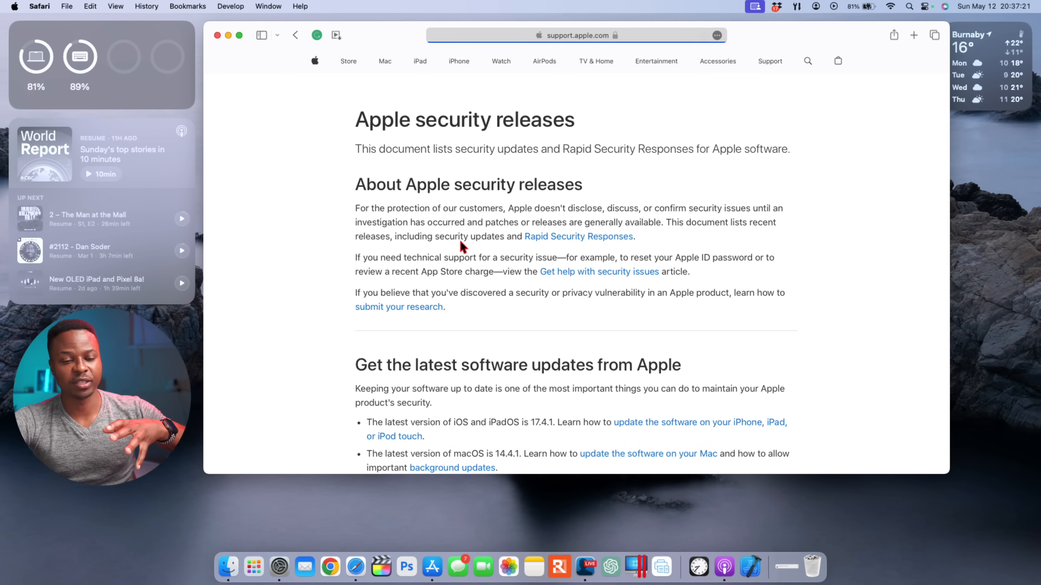
scroll("down", 3)
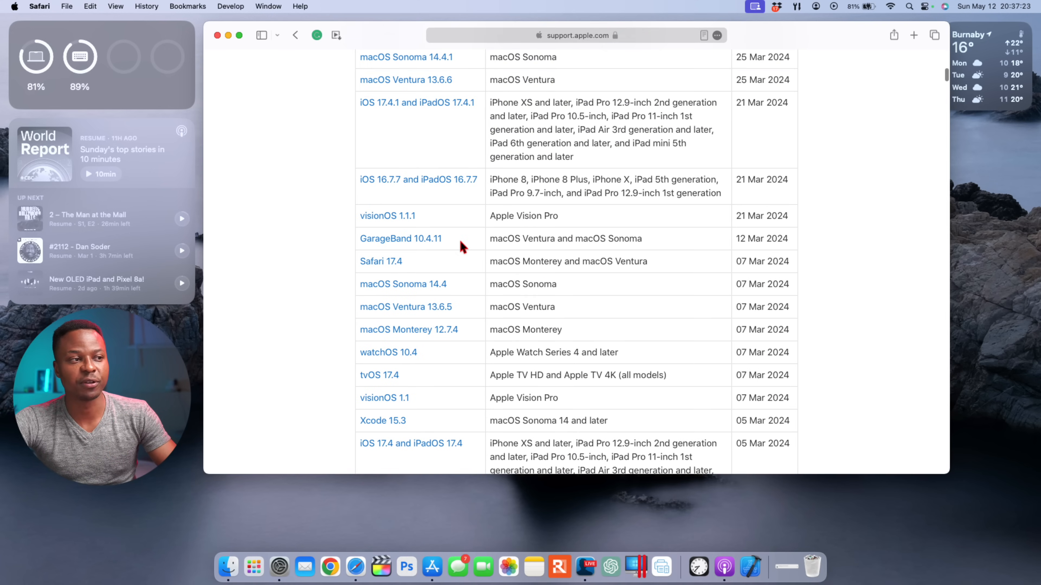
scroll("down", 3)
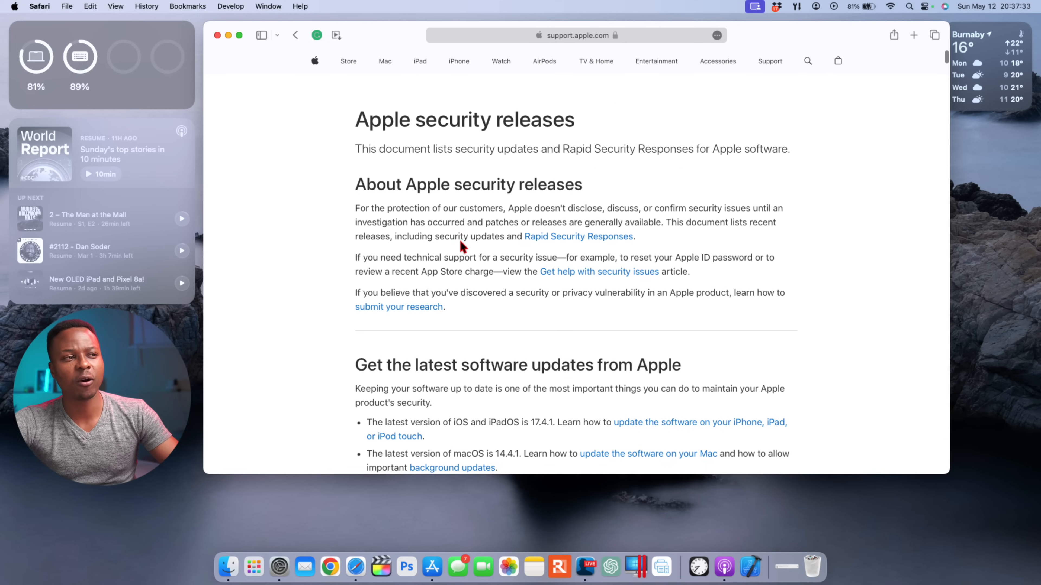
scroll("down", 3)
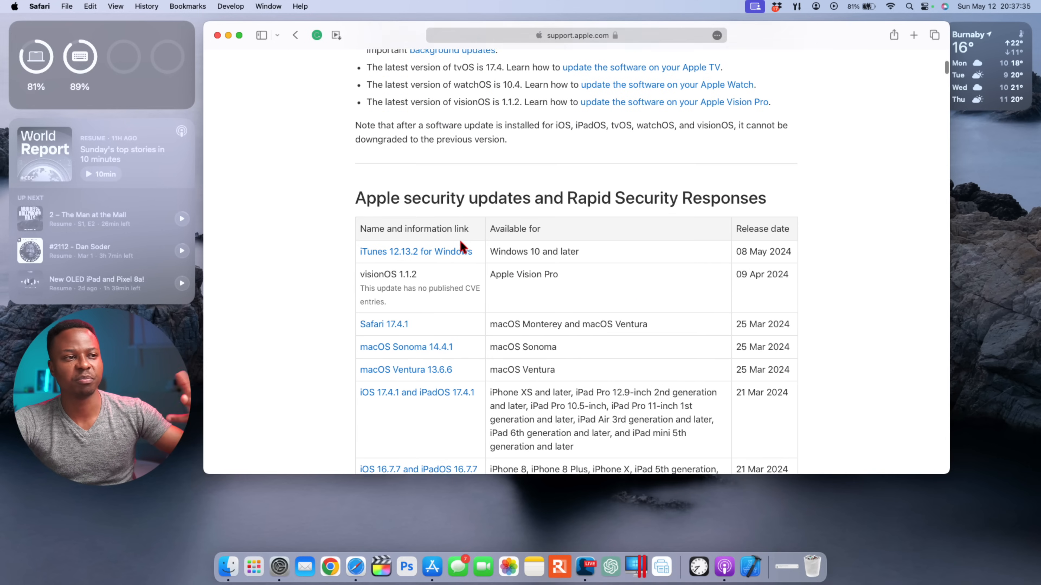
scroll("down", 3)
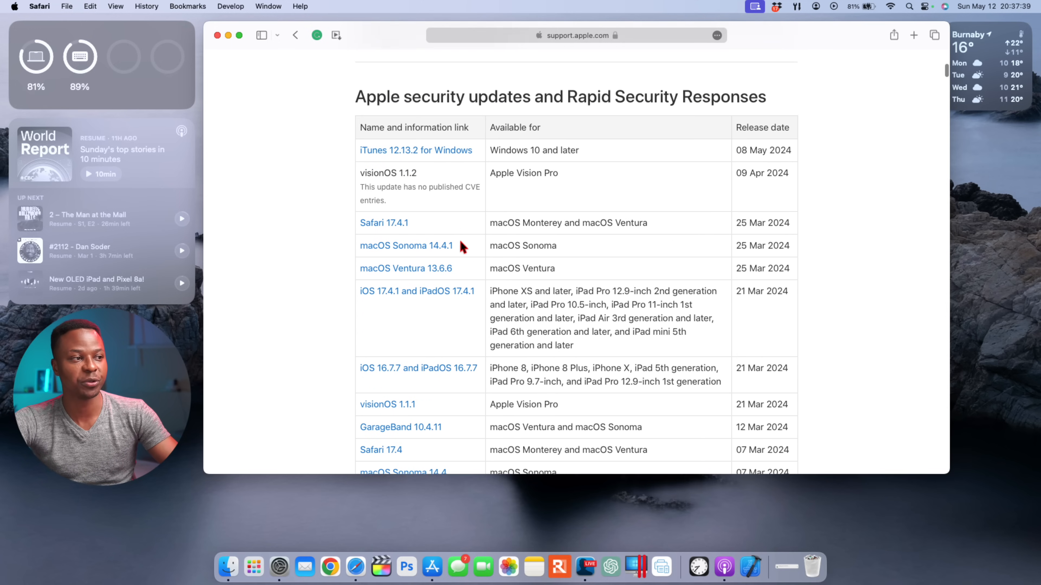
scroll("down", 3)
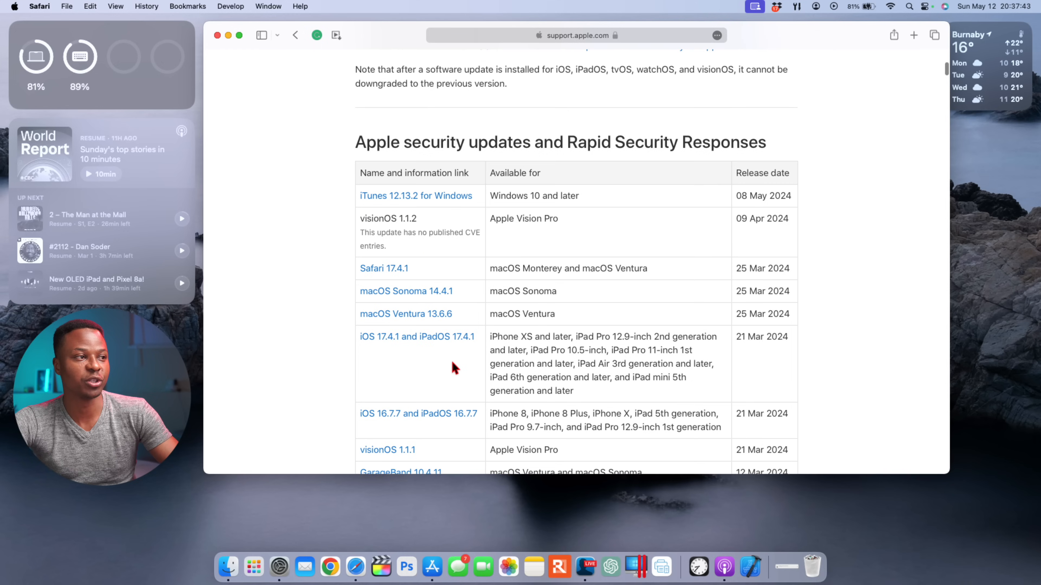
scroll("down", 3)
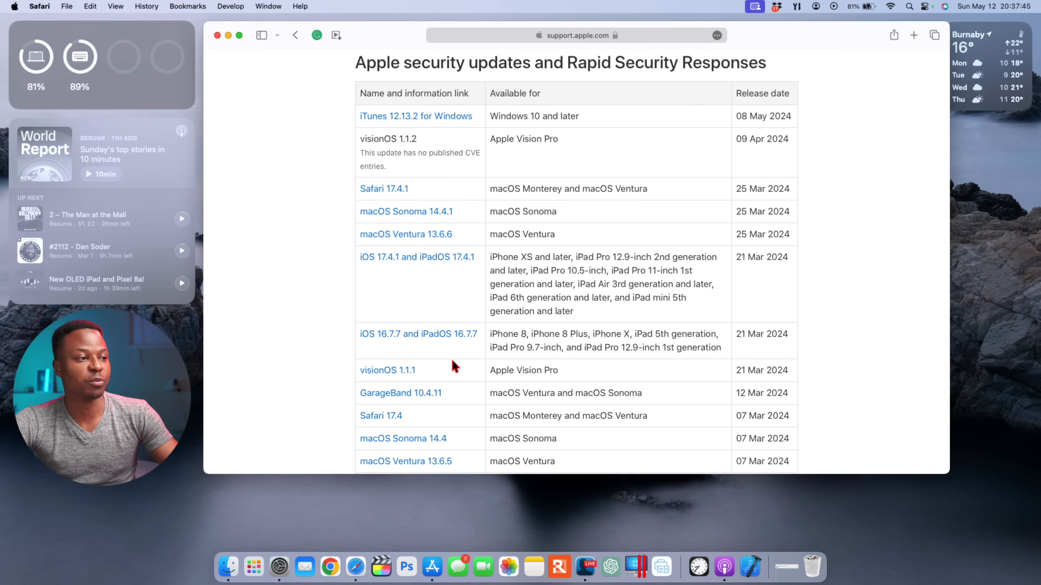
mouse_move(405, 210)
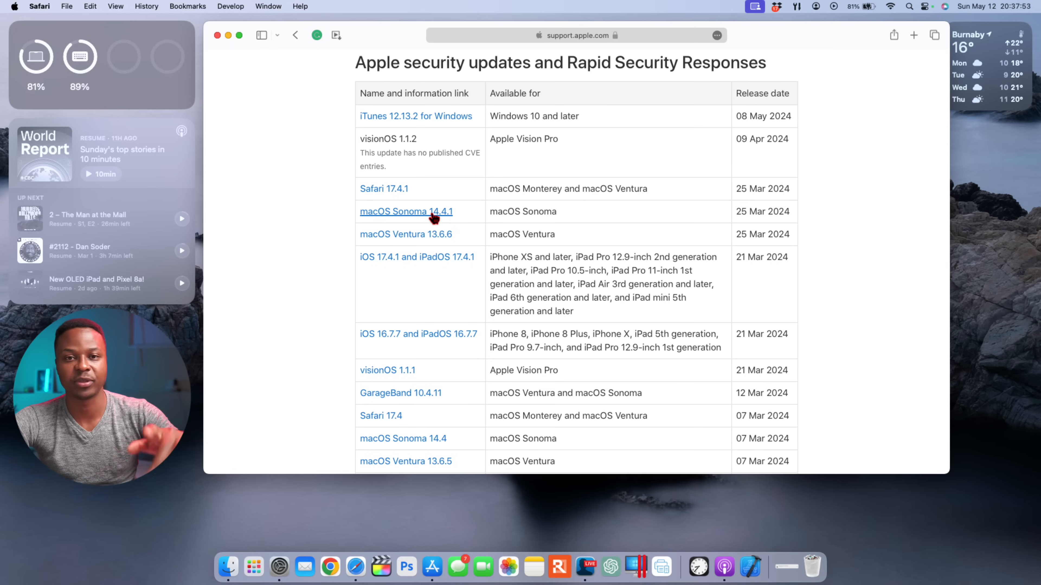
View the security content page for macOS Sonoma 14.4.1
left_click(406, 211)
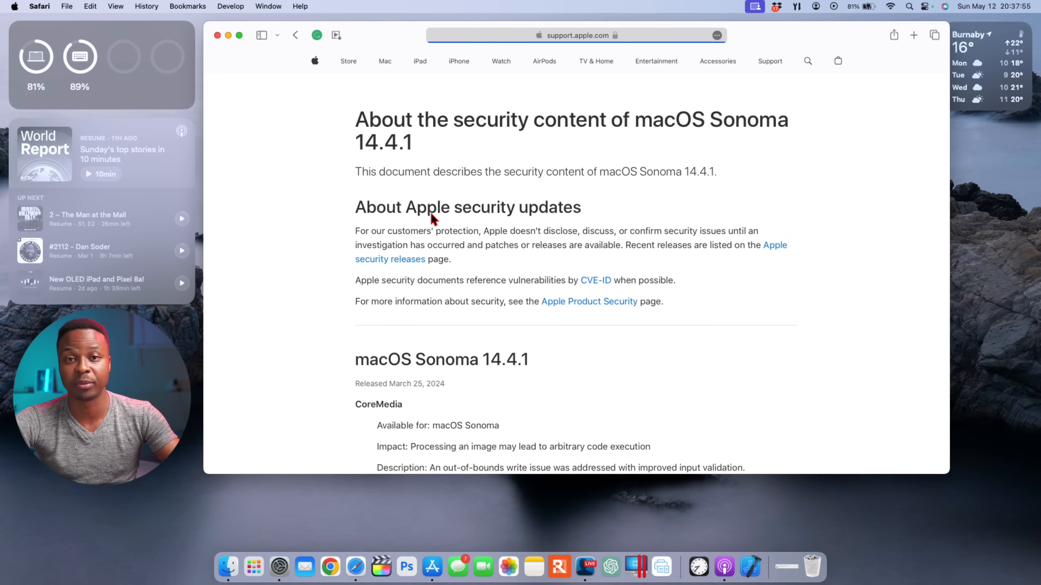
scroll("down", 3)
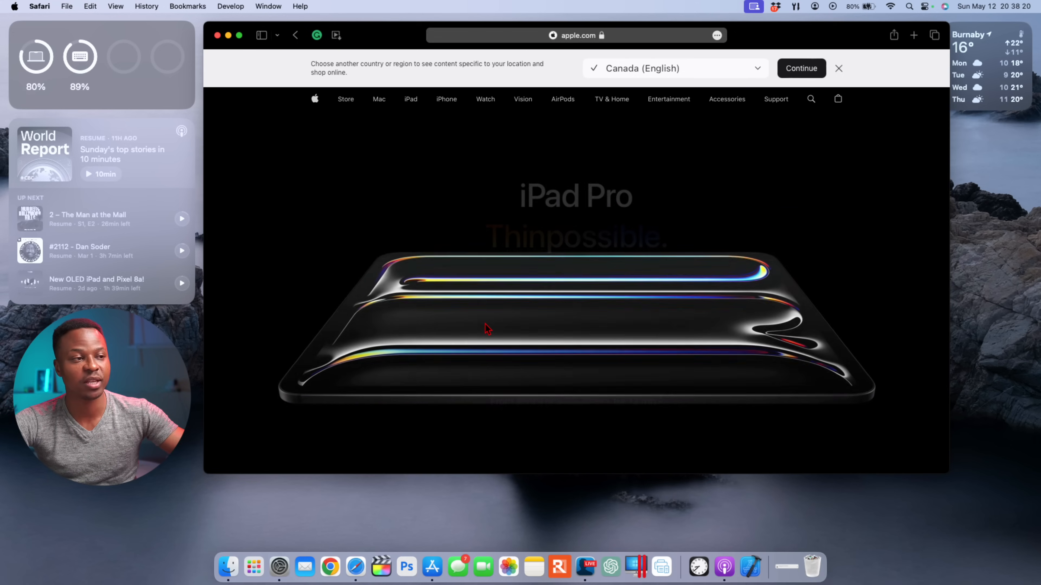
scroll("down", 3)
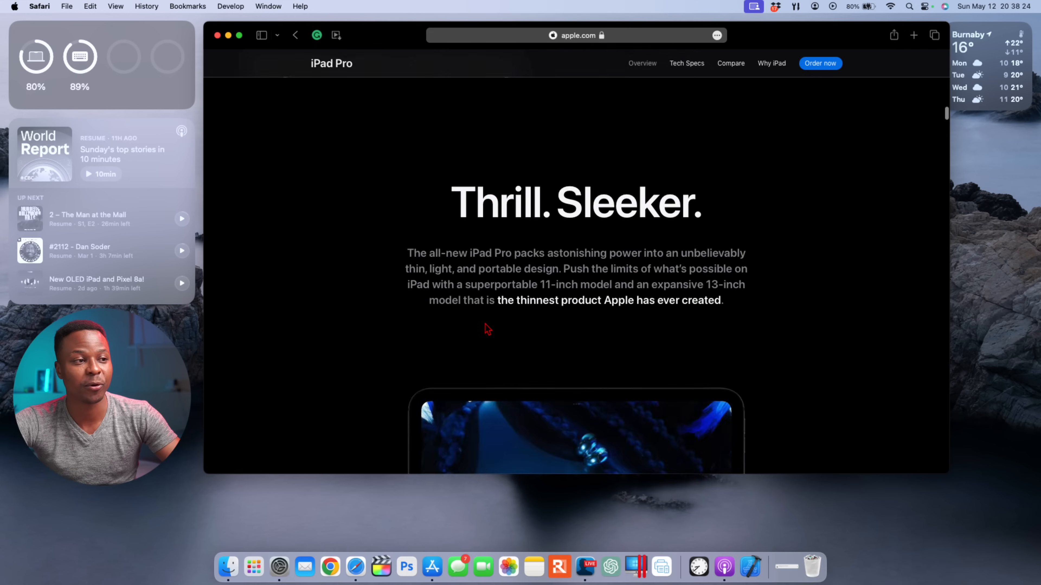
scroll("down", 3)
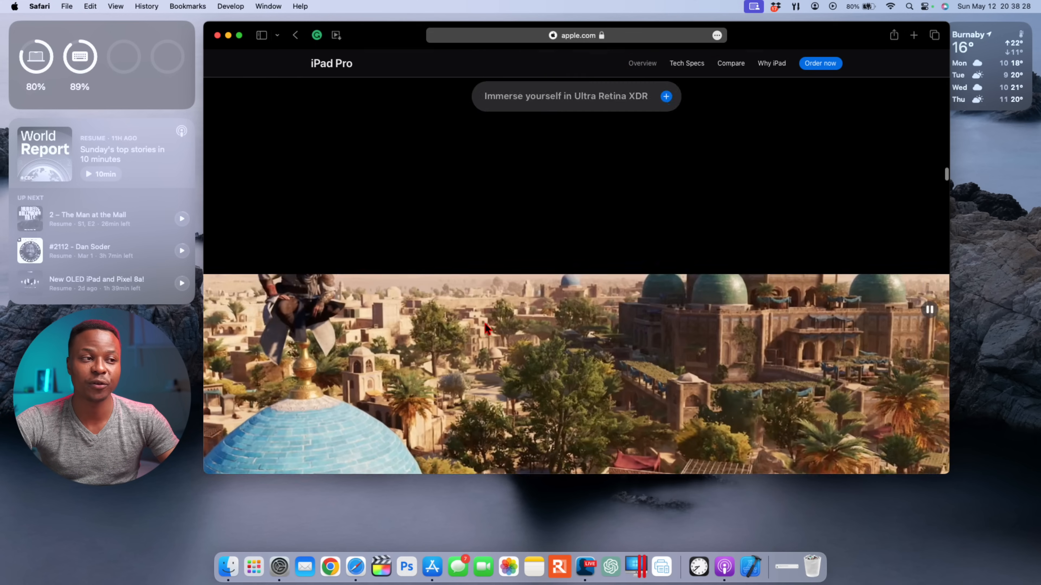
scroll("down", 3)
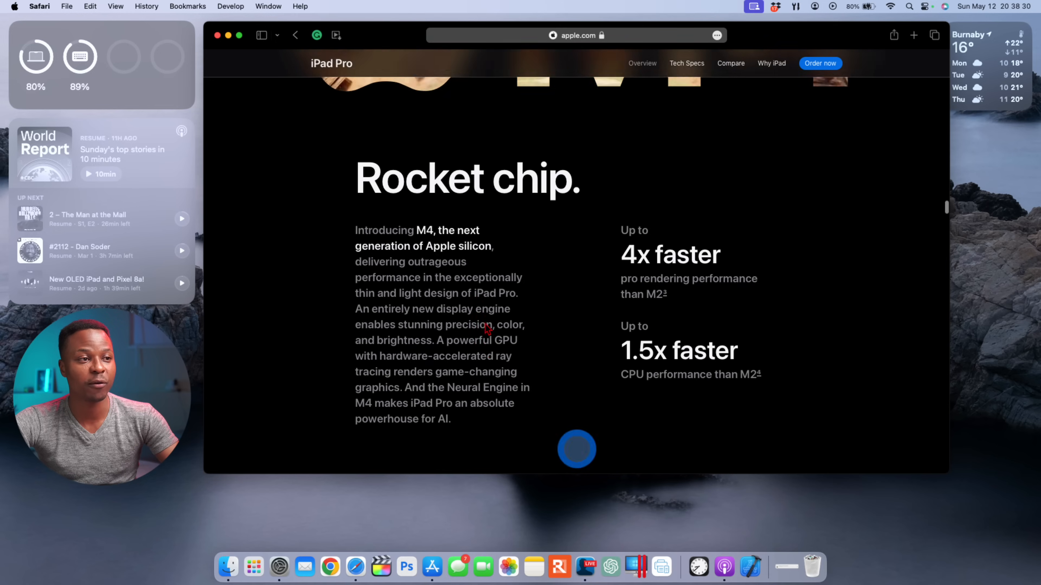
scroll("up", 3)
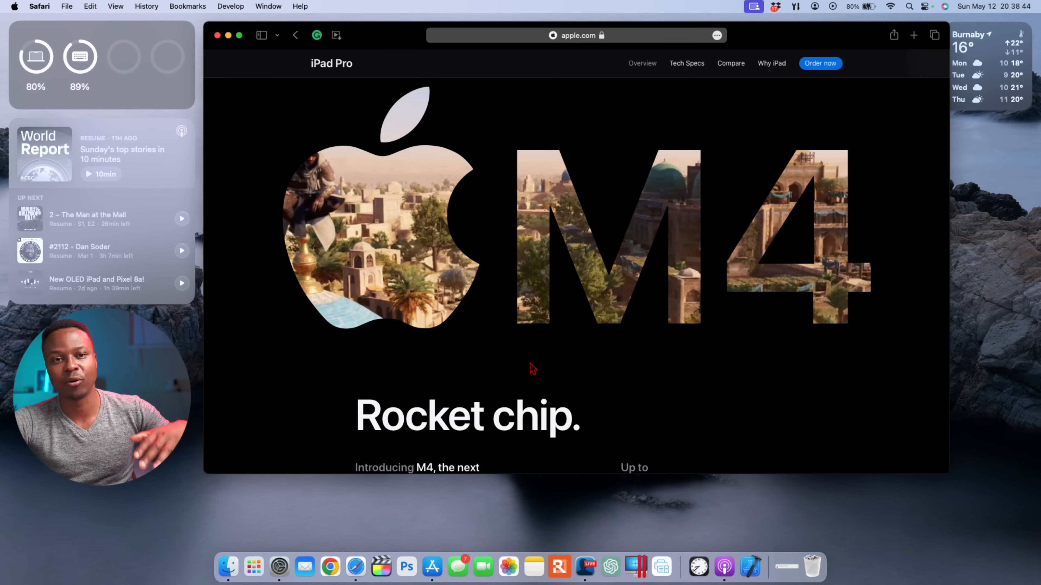
scroll("down", 3)
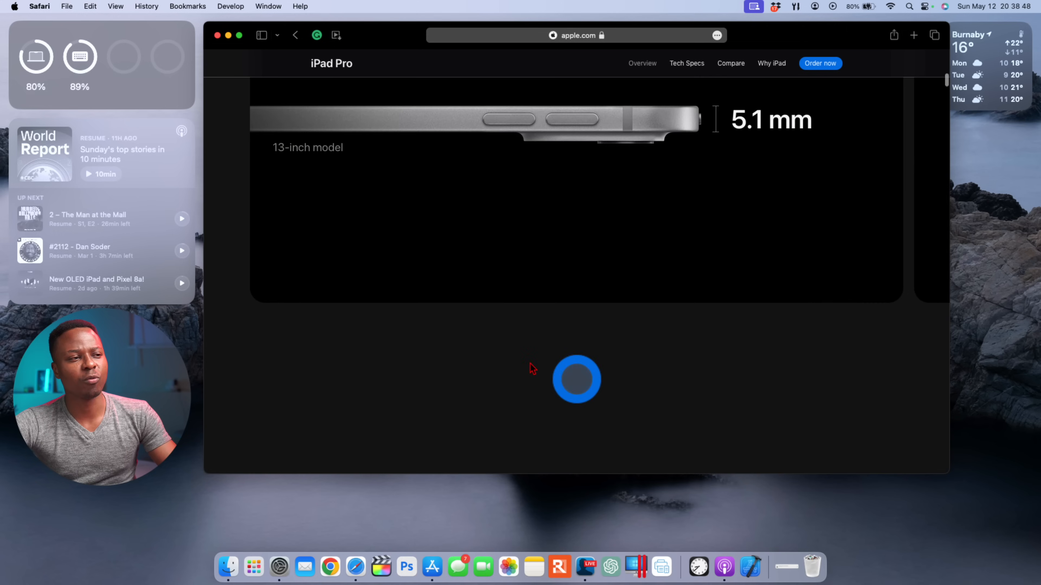
scroll("down", 3)
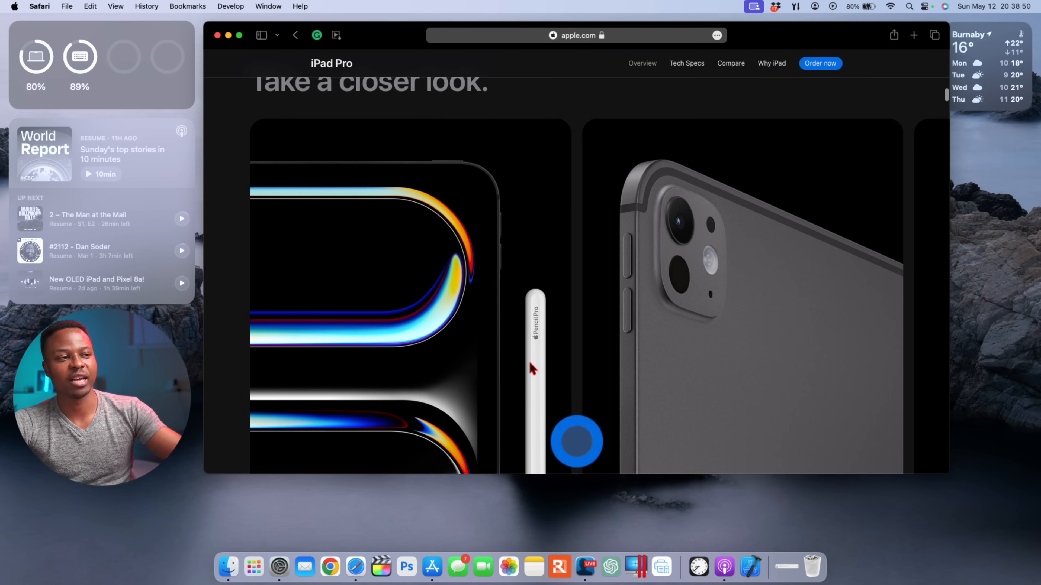
scroll("down", 3)
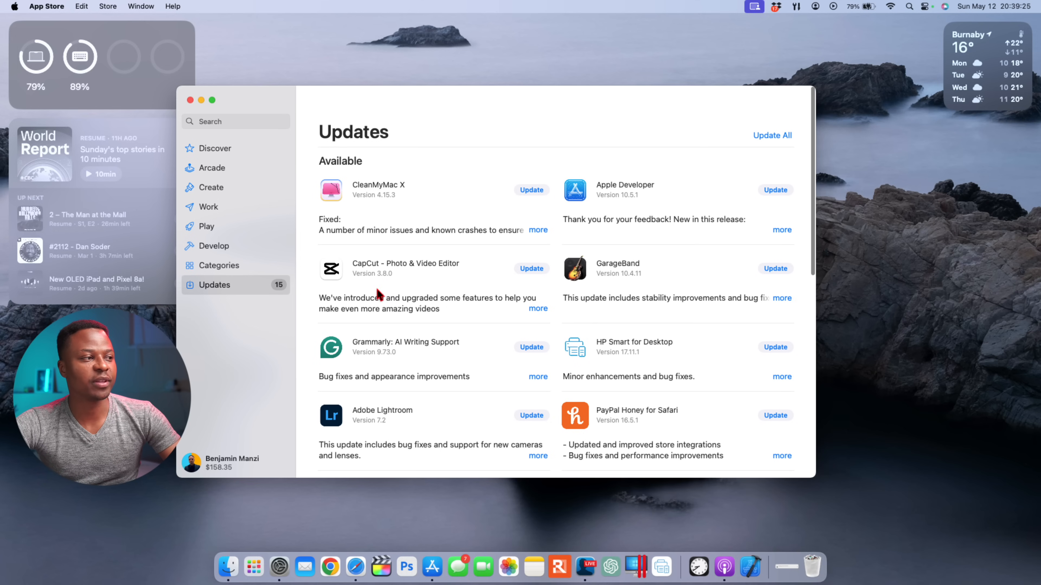
Browse the 15 pending App Store updates, including DaVinci Resolve, Final Cut Pro, Numbers and Telegram
scroll("down", 3)
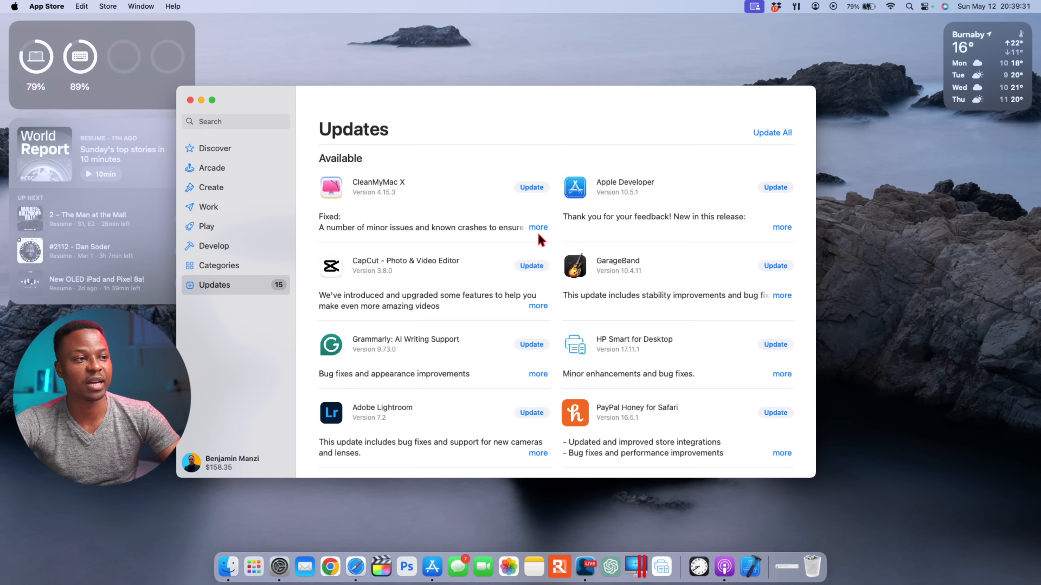
scroll("down", 3)
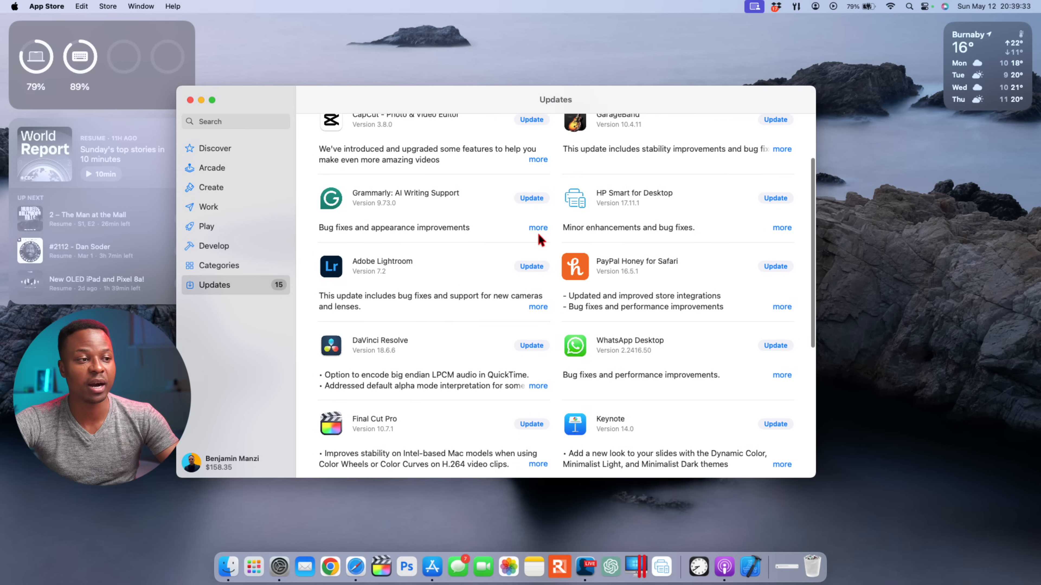
scroll("down", 3)
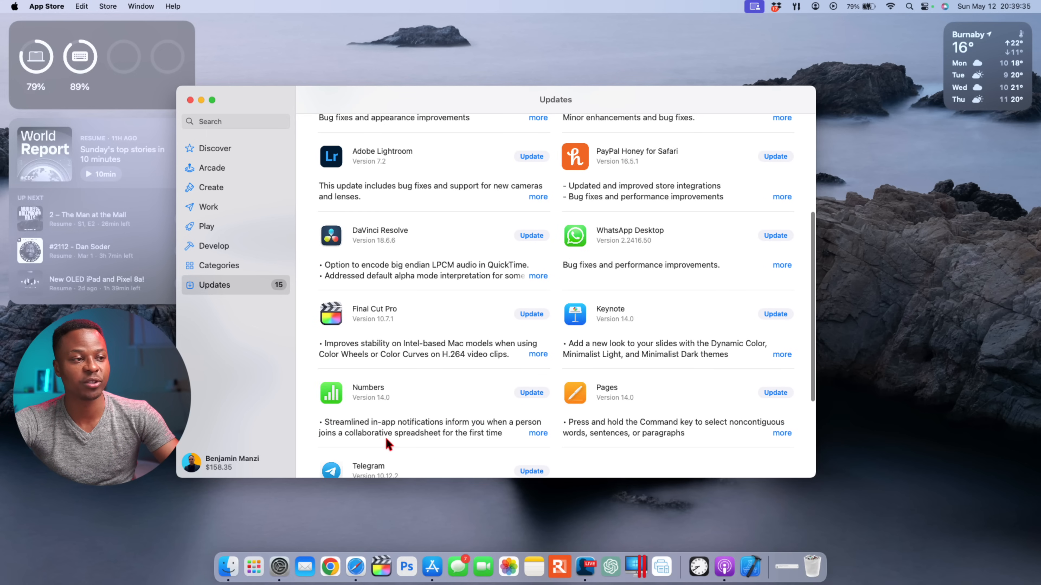
mouse_move(572, 333)
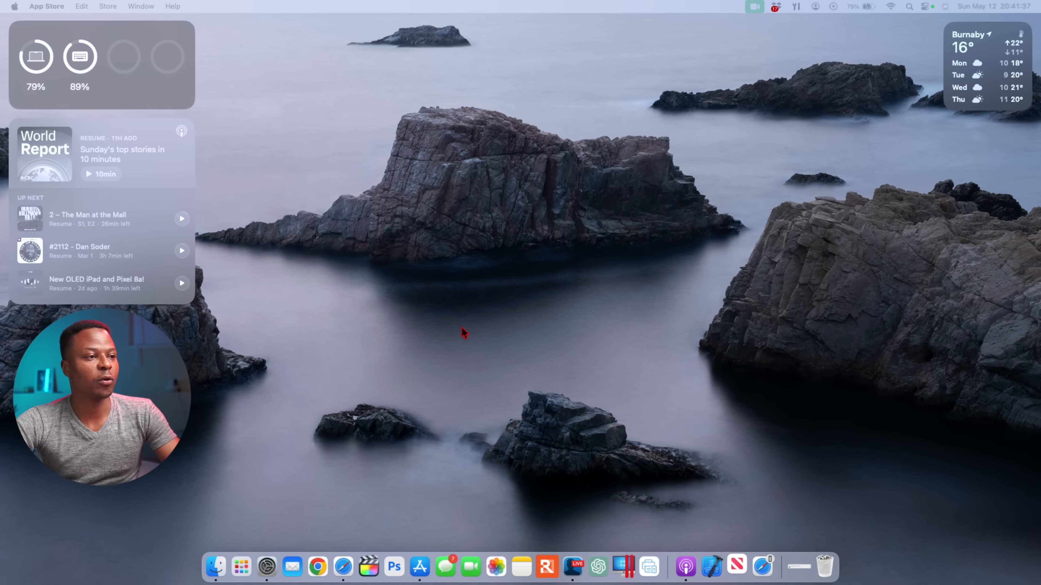
Launch News and visit its Puzzles and Sports sections
left_click(737, 567)
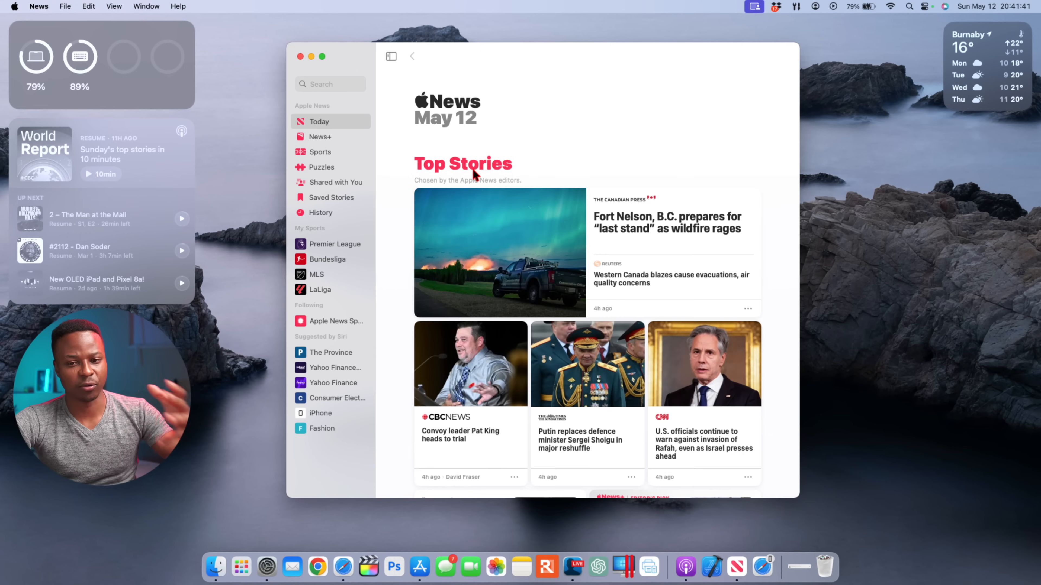
left_click(322, 166)
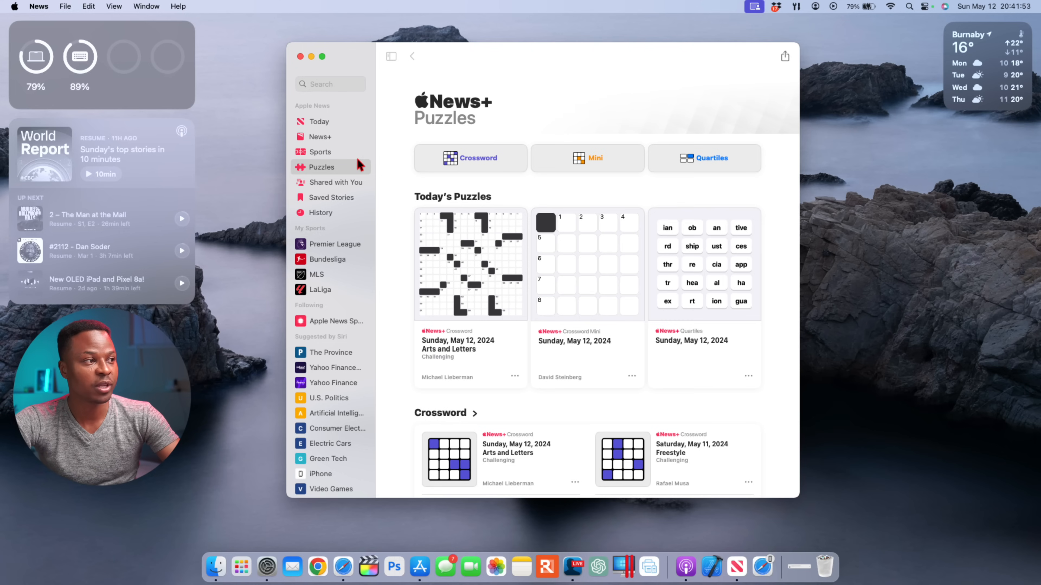
left_click(320, 151)
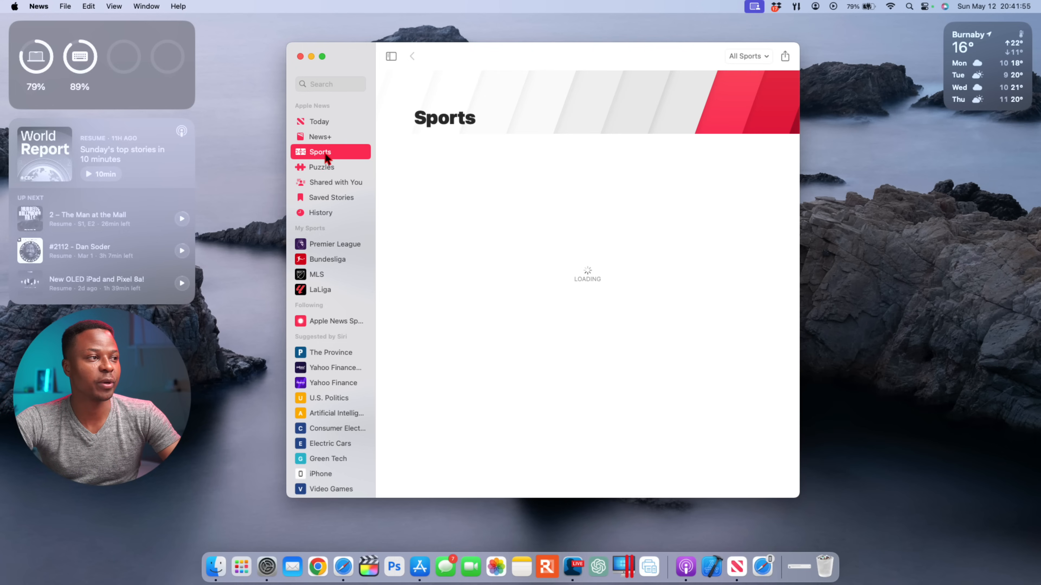
mouse_move(694, 199)
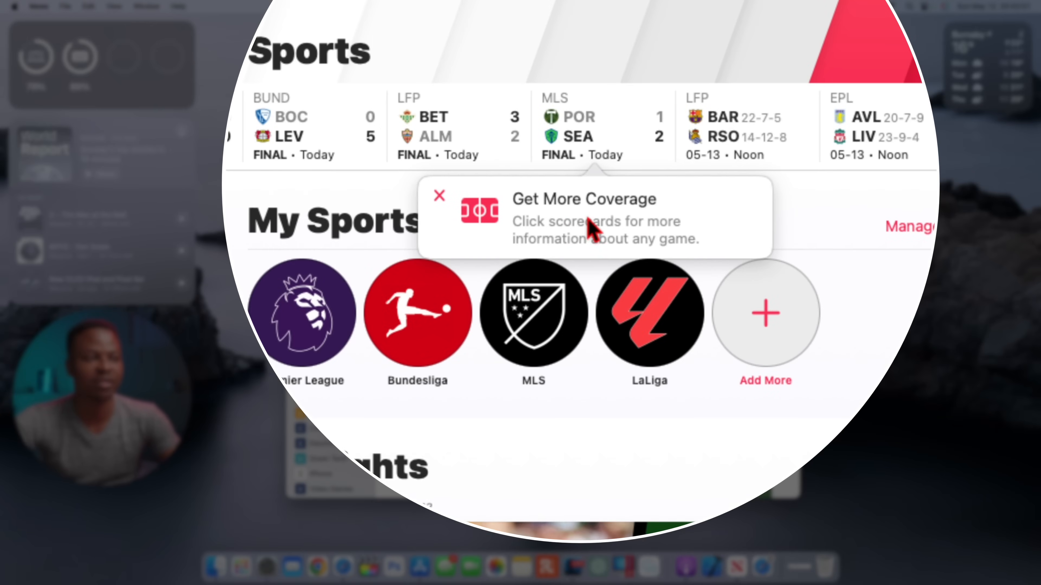
mouse_move(592, 229)
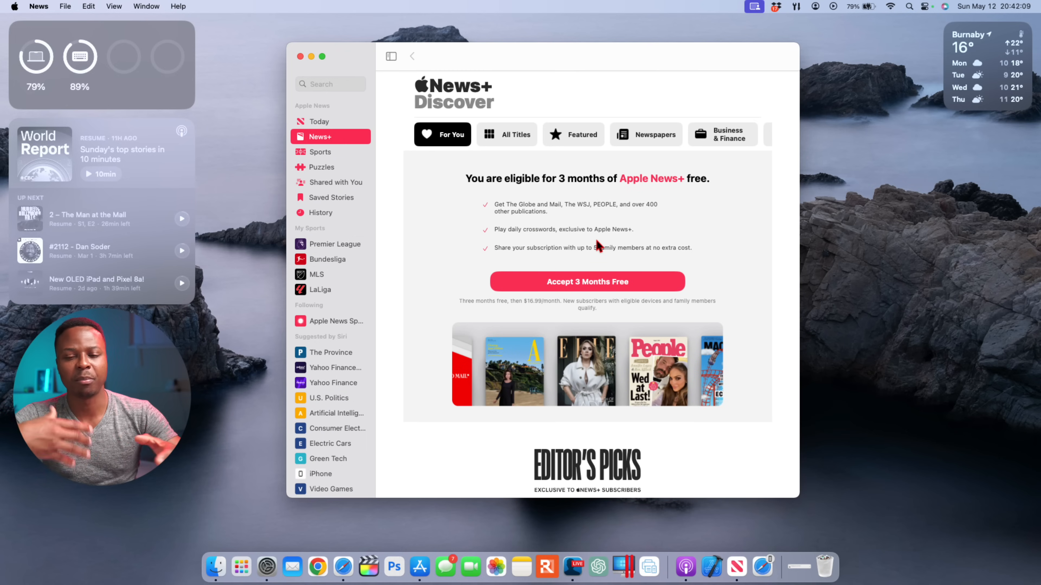
mouse_move(338, 208)
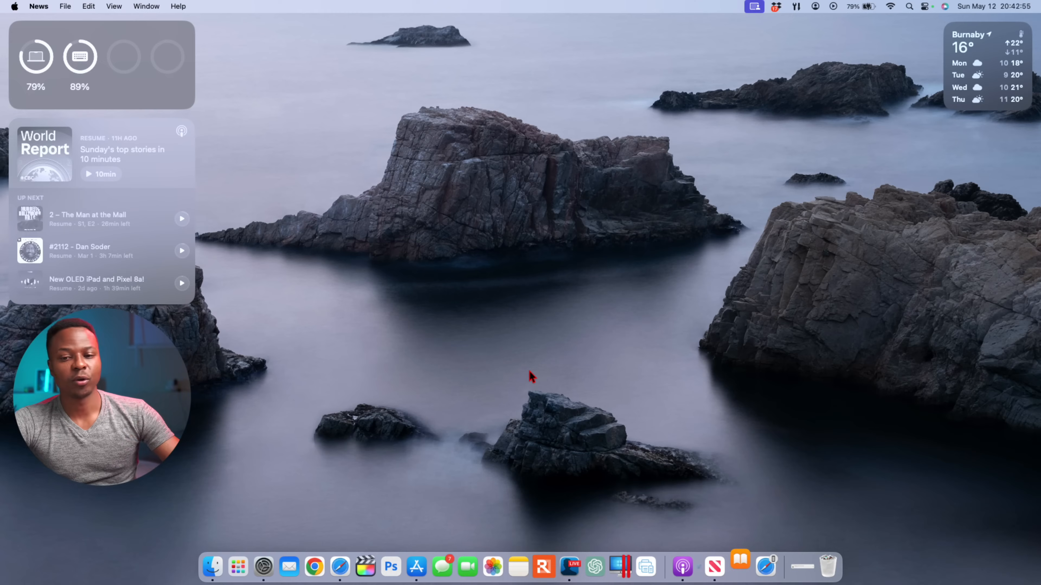
Launch Books, go from the reading goals to the Book Store and browse New & Trending
left_click(736, 567)
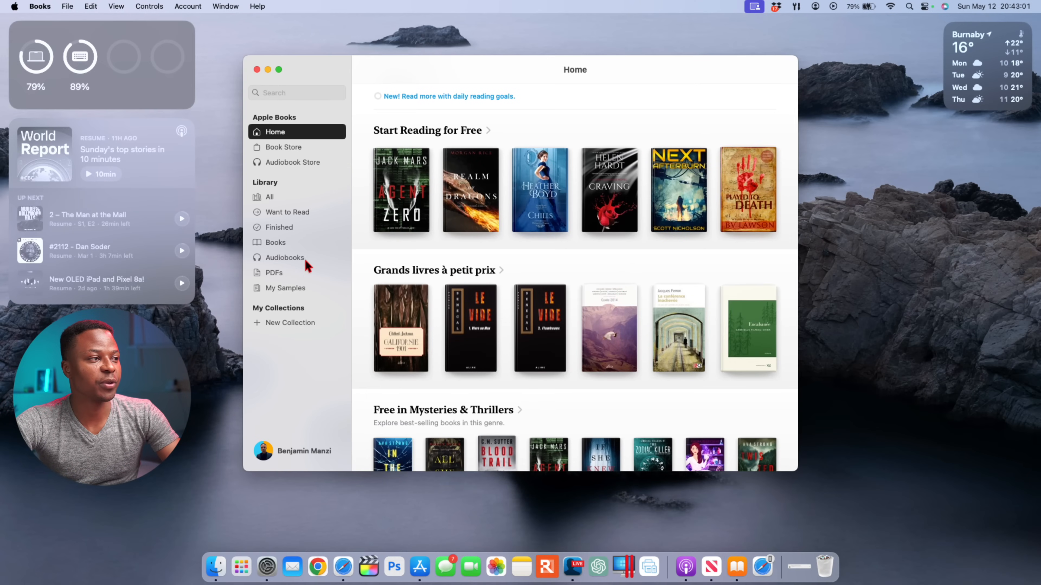
mouse_move(428, 103)
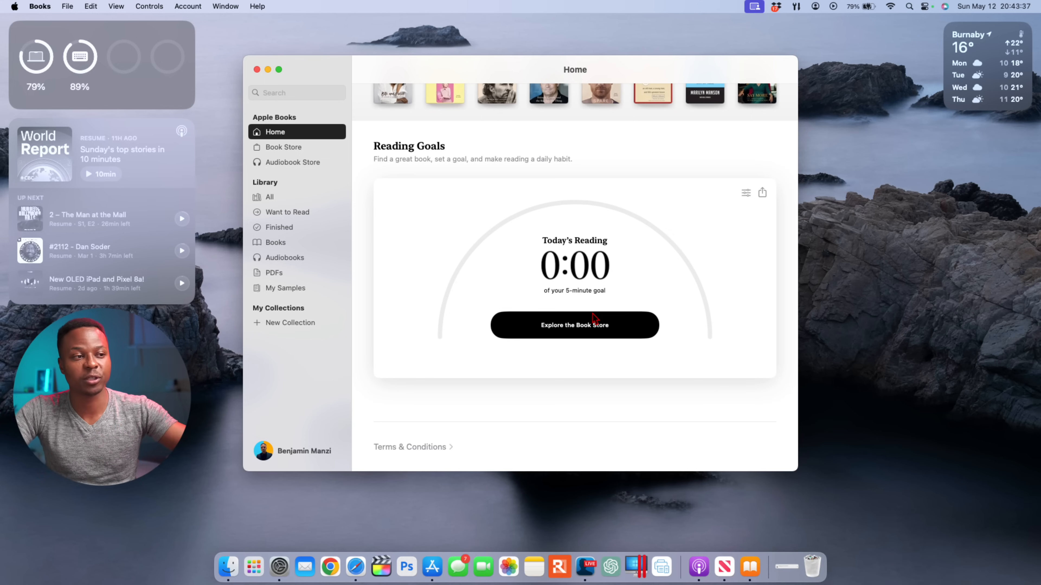
left_click(573, 325)
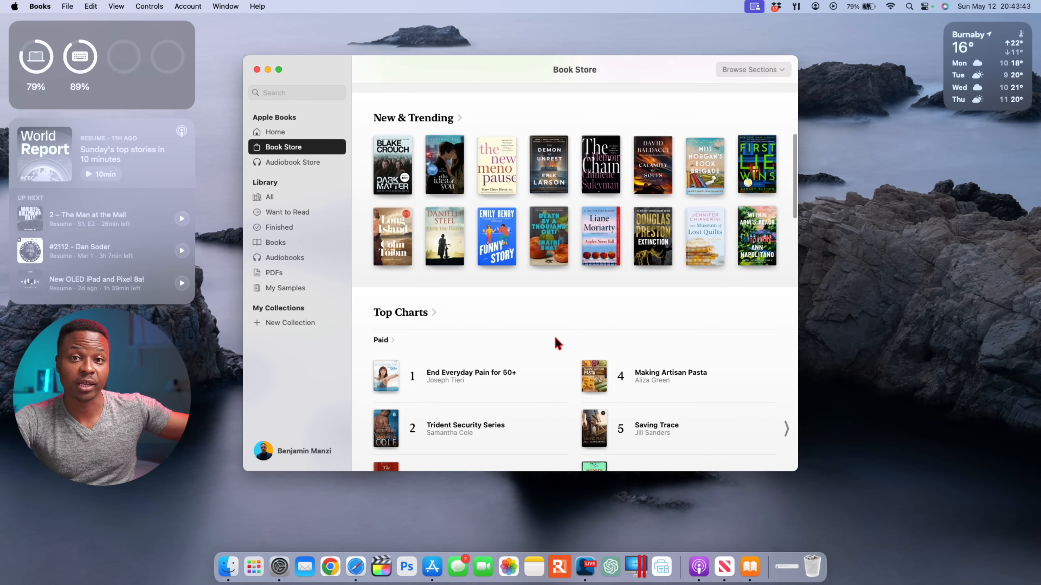
left_click(256, 69)
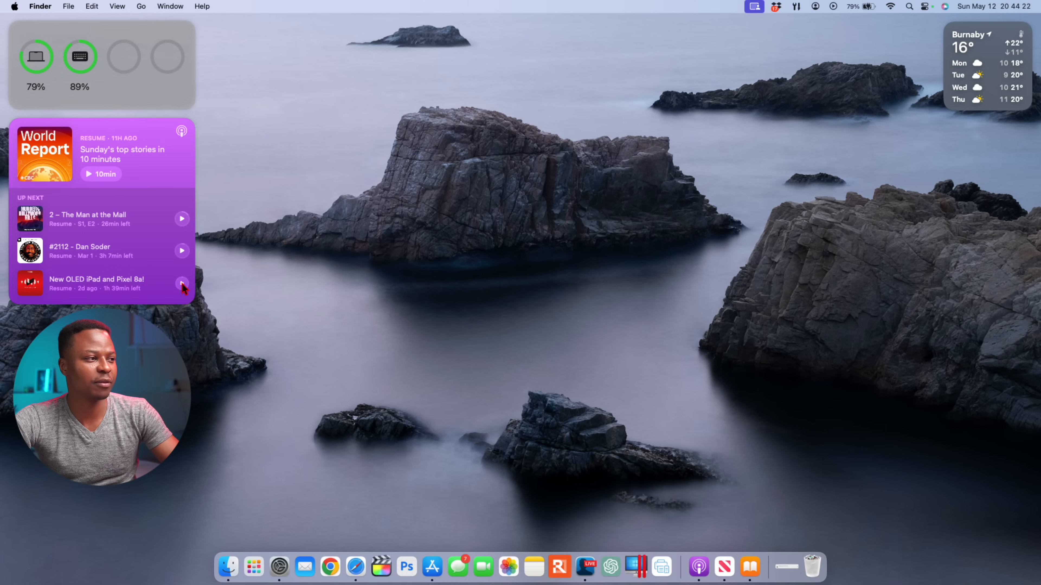
mouse_move(95, 292)
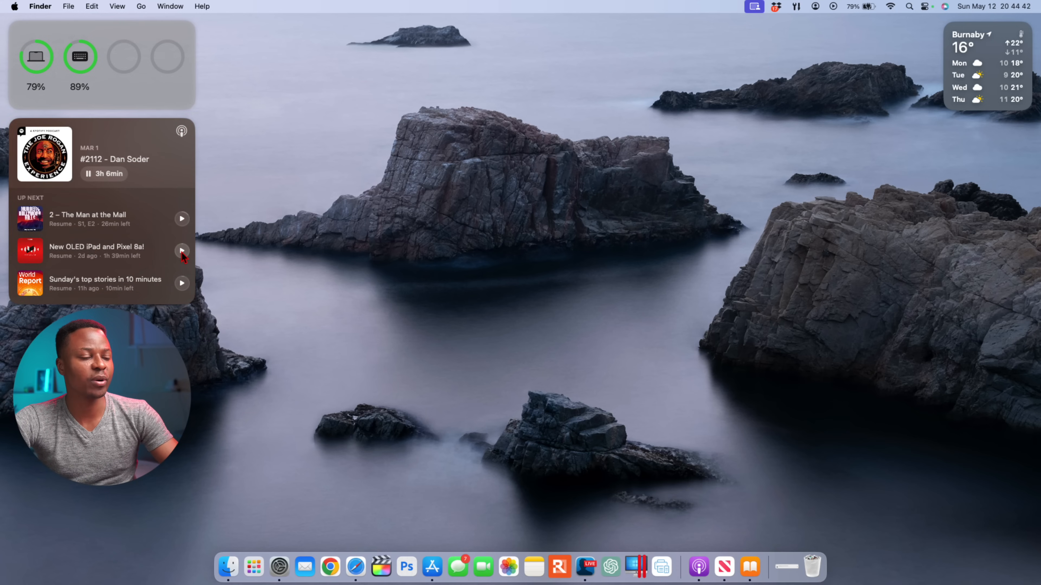
Play the 'New OLED iPad and Pixel 8a!' episode from the desktop Podcasts widget
left_click(181, 251)
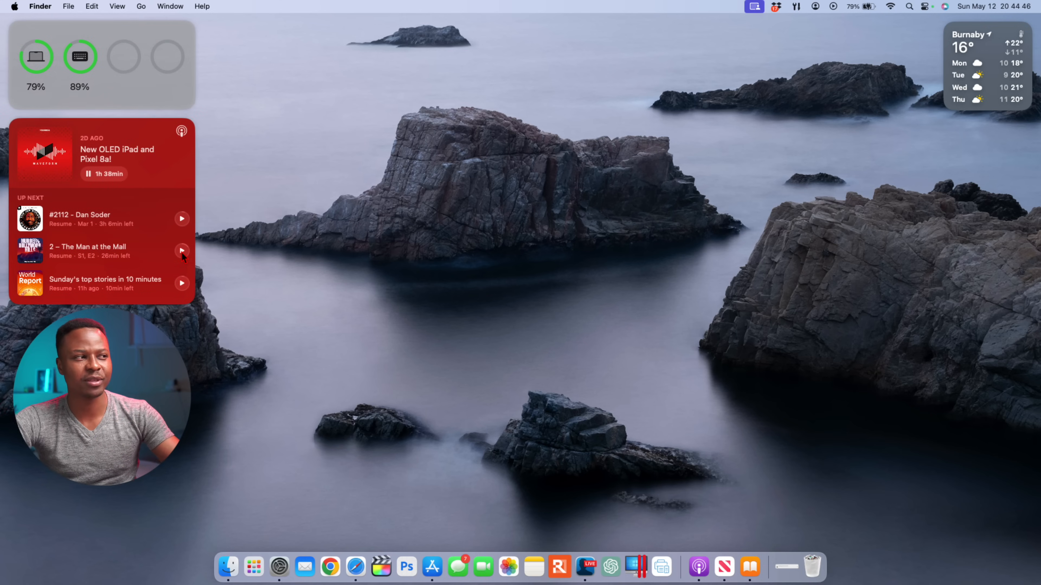
mouse_move(481, 392)
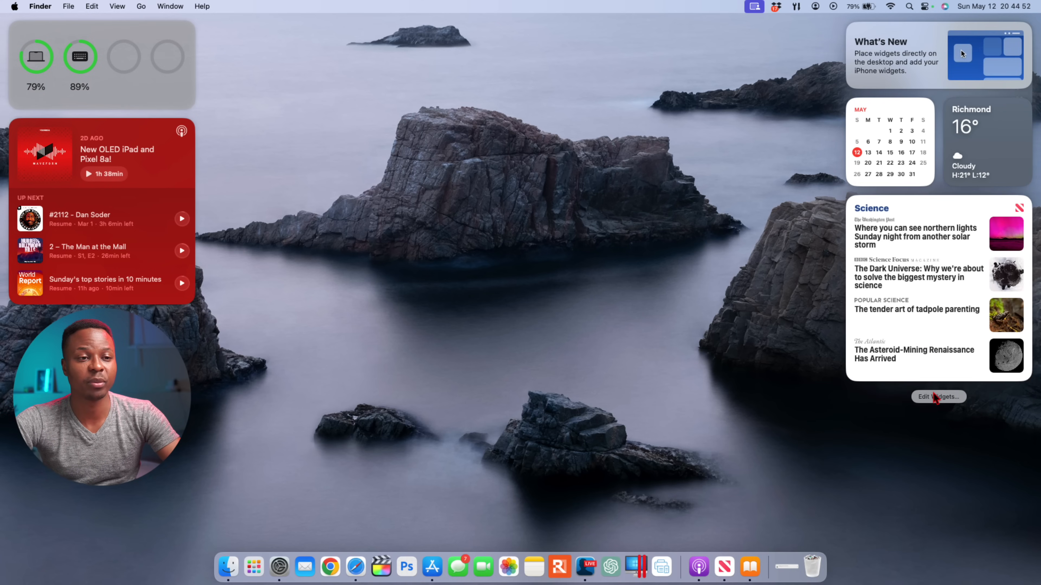
Bring up the widget gallery and search it for 'mu'
left_click(937, 397)
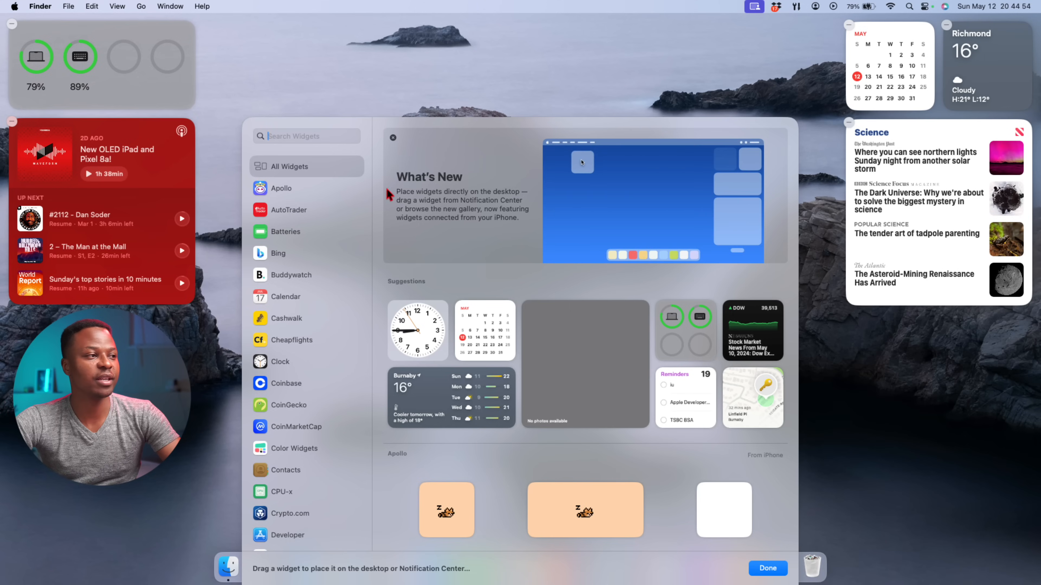
type("mu")
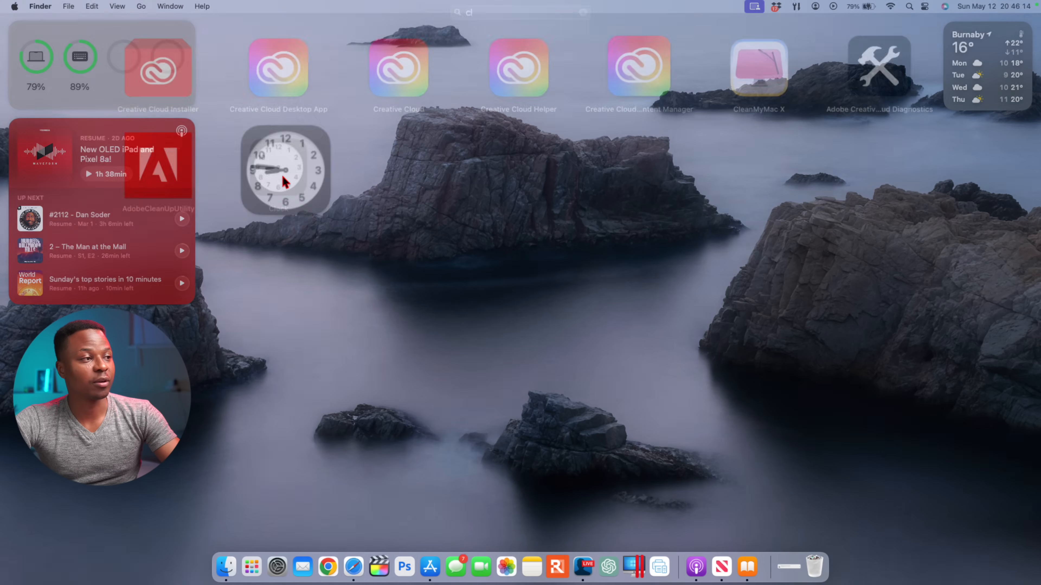
Launch Clock and browse the 15-minute timer's alert-sound list down to the Classic set
left_click(285, 170)
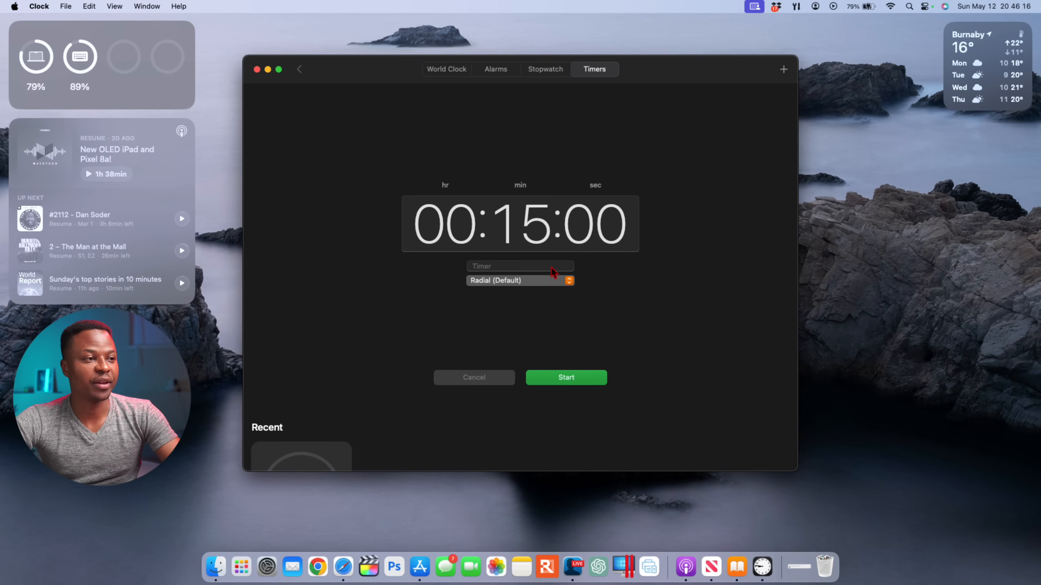
left_click(520, 280)
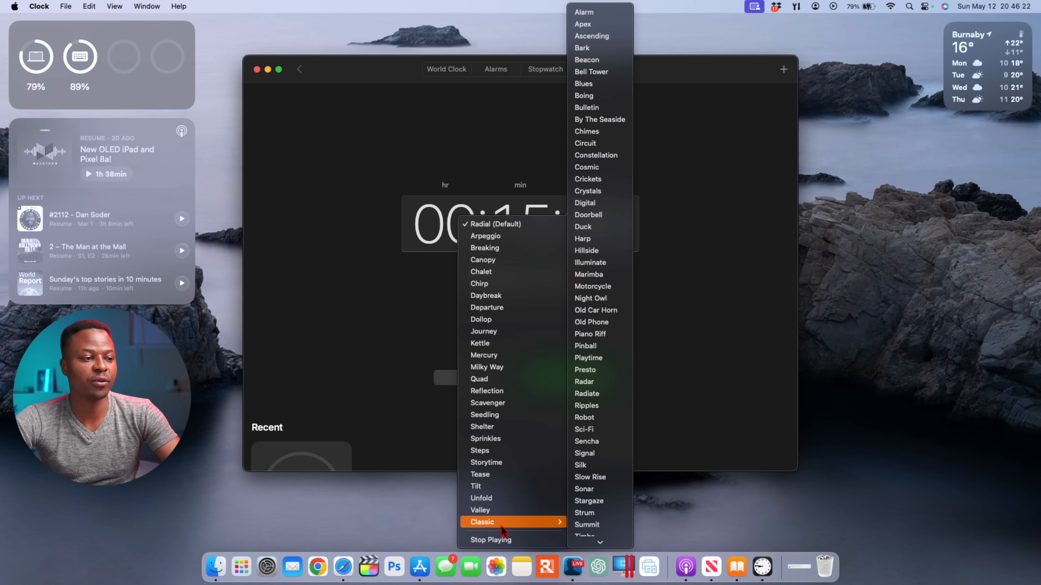
scroll("down", 3)
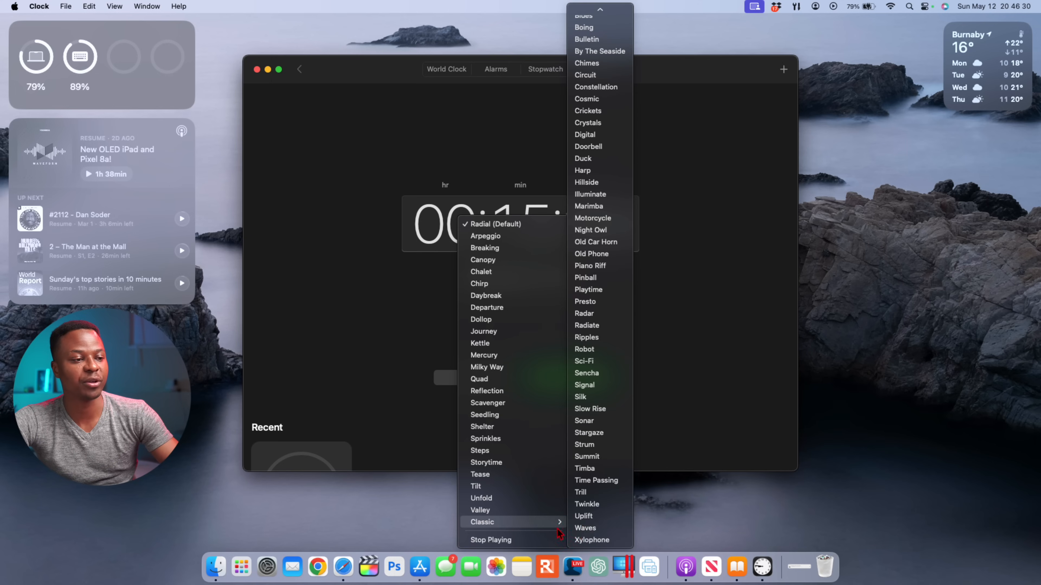
mouse_move(595, 492)
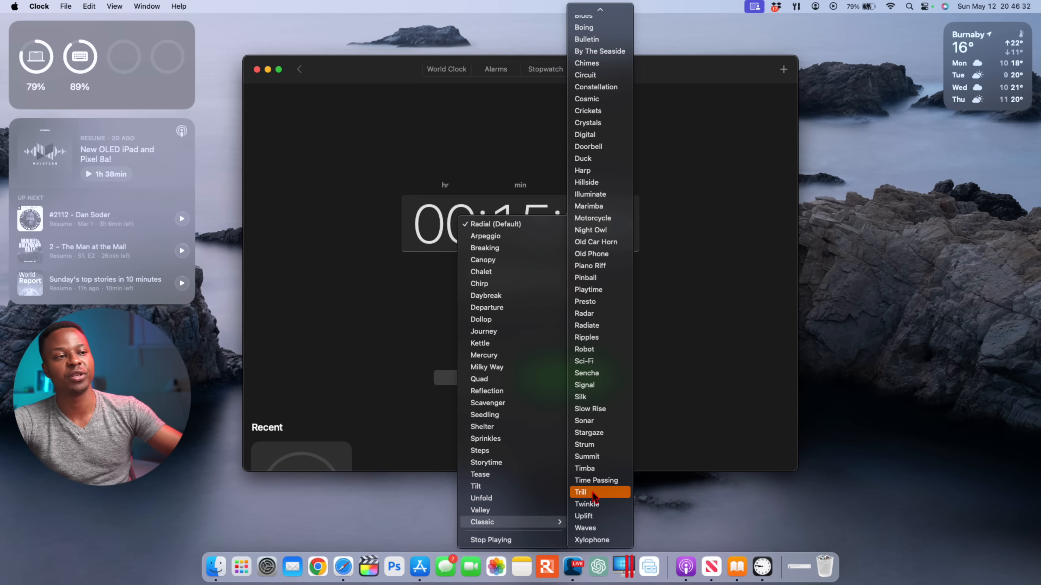